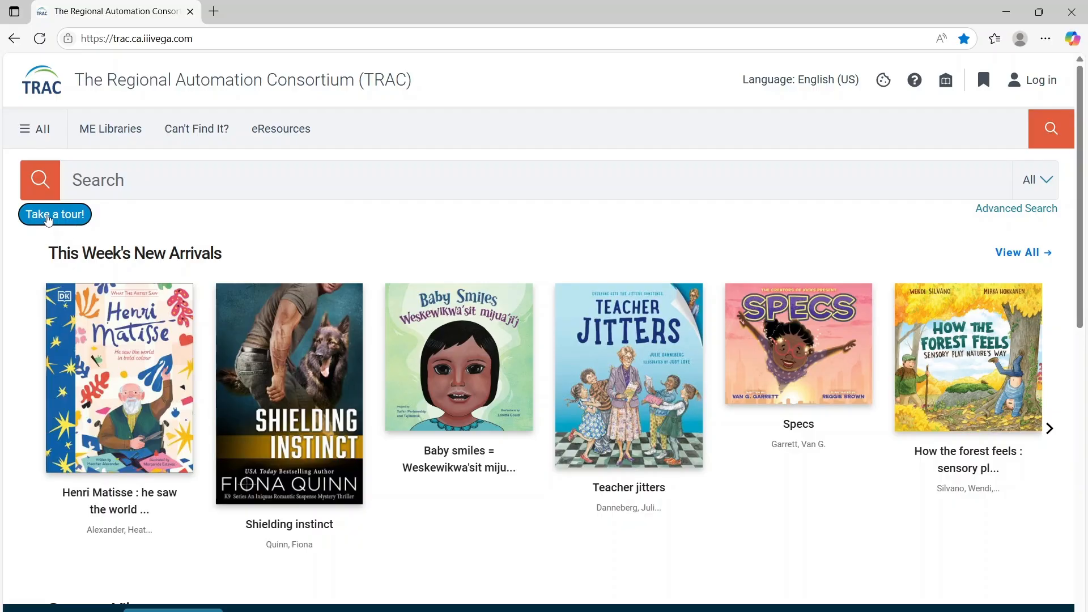
{"action": "left_click", "coordinate": [54, 214]}
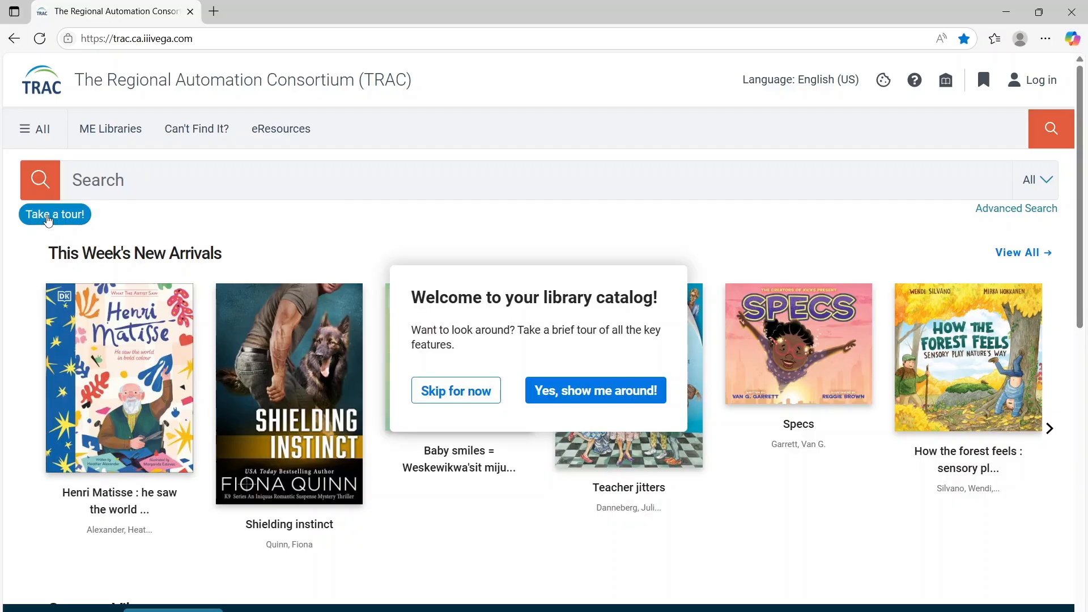
{"action": "mouse_move", "coordinate": [564, 380]}
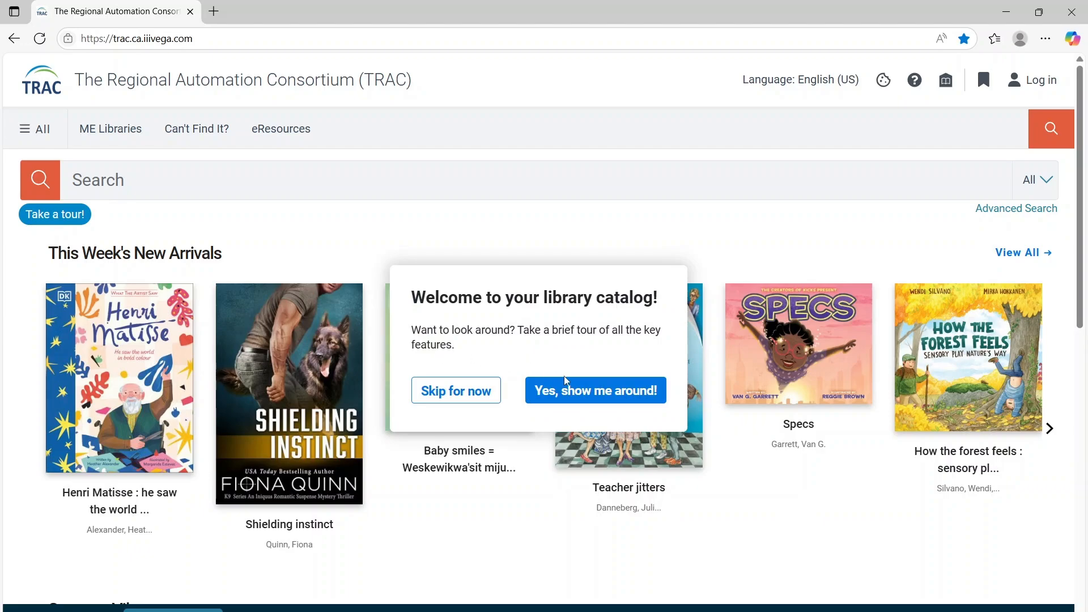
{"action": "mouse_move", "coordinate": [634, 403]}
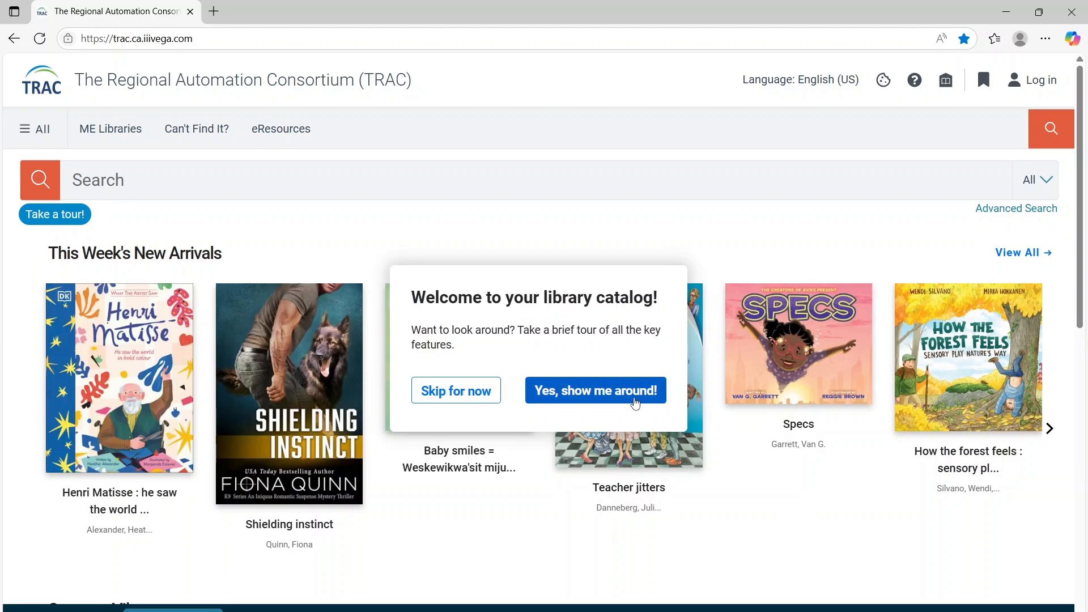
{"action": "left_click", "coordinate": [455, 390]}
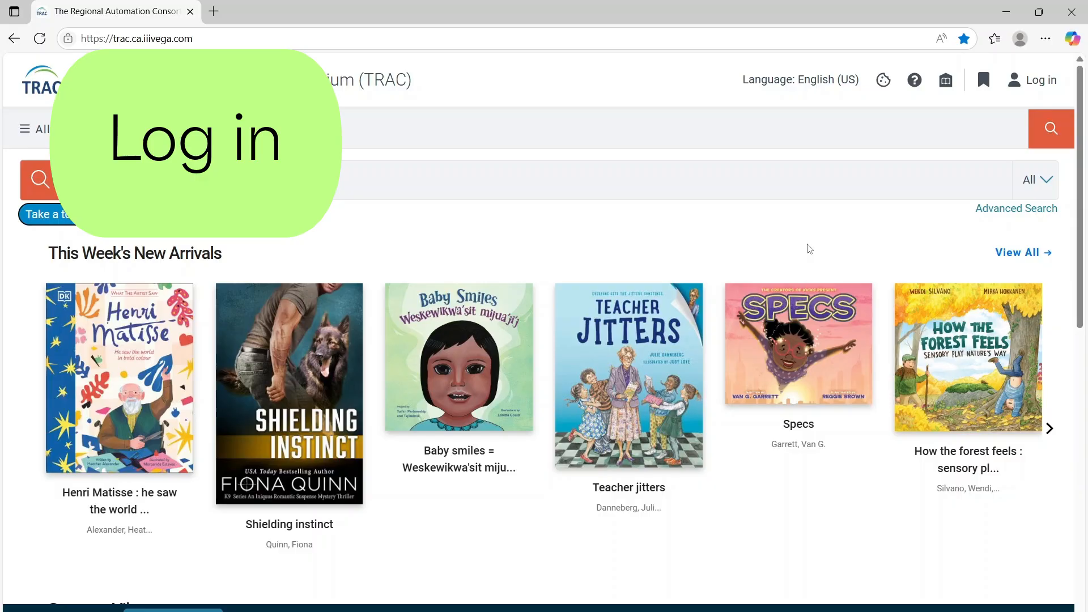
{"action": "mouse_move", "coordinate": [1031, 80]}
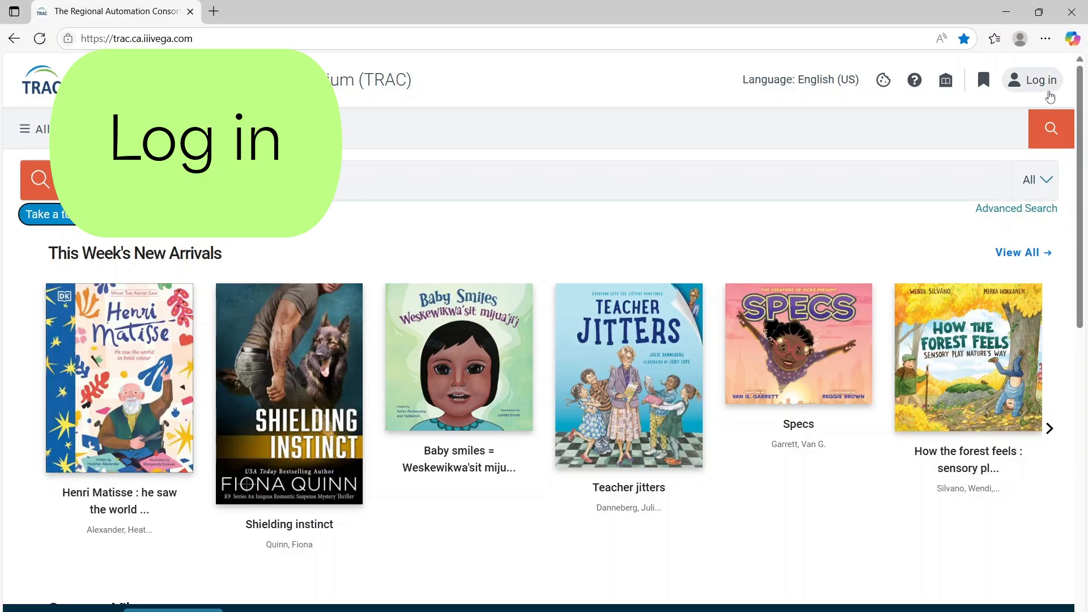
{"action": "left_click", "coordinate": [1032, 79]}
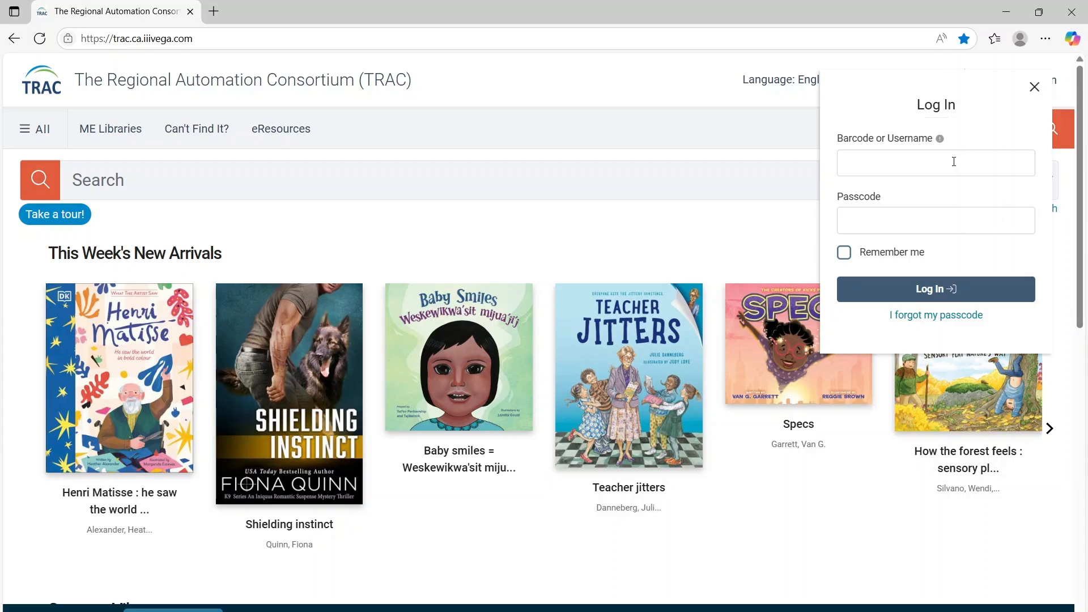
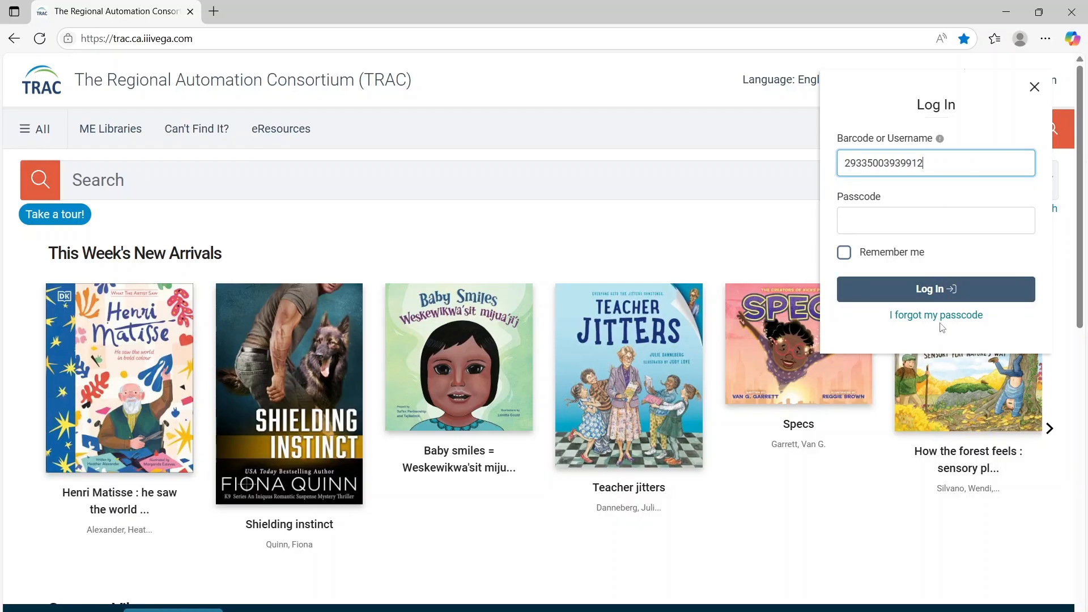
{"action": "mouse_move", "coordinate": [935, 314]}
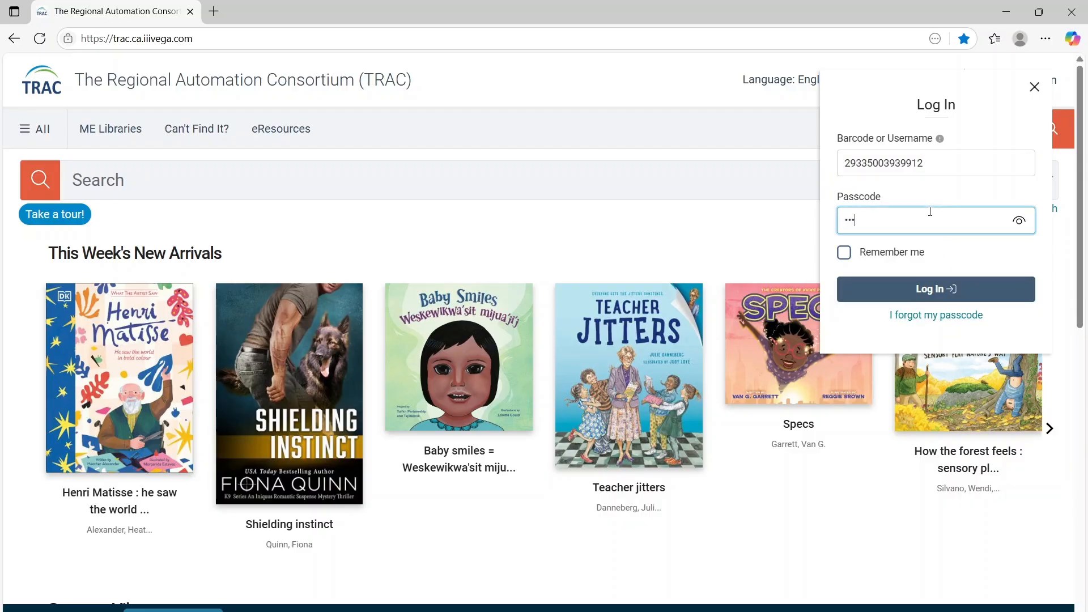
{"action": "left_click", "coordinate": [935, 289]}
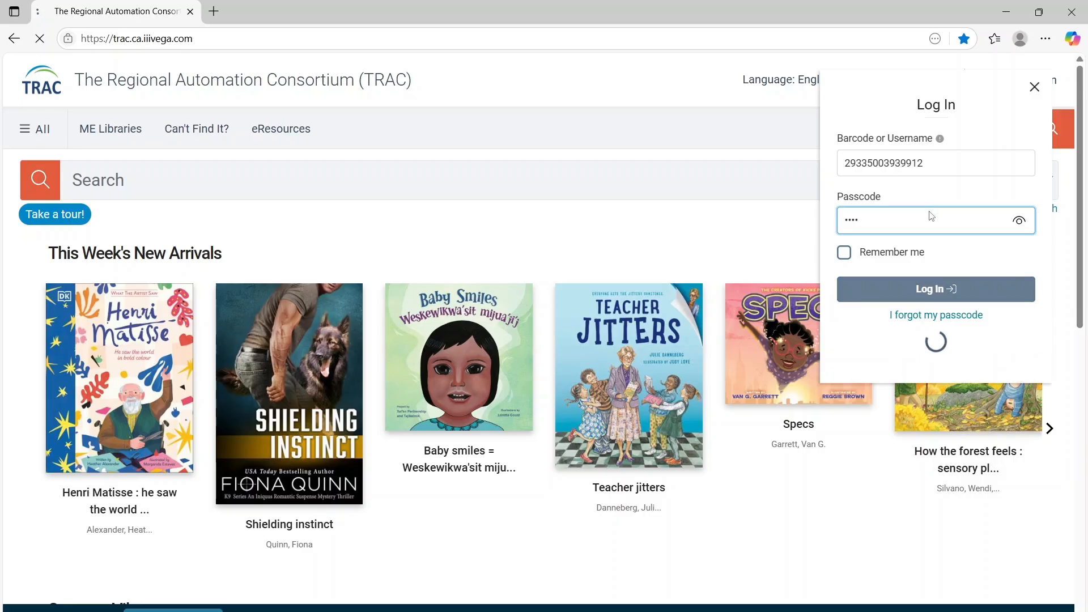
{"action": "left_click", "coordinate": [935, 289]}
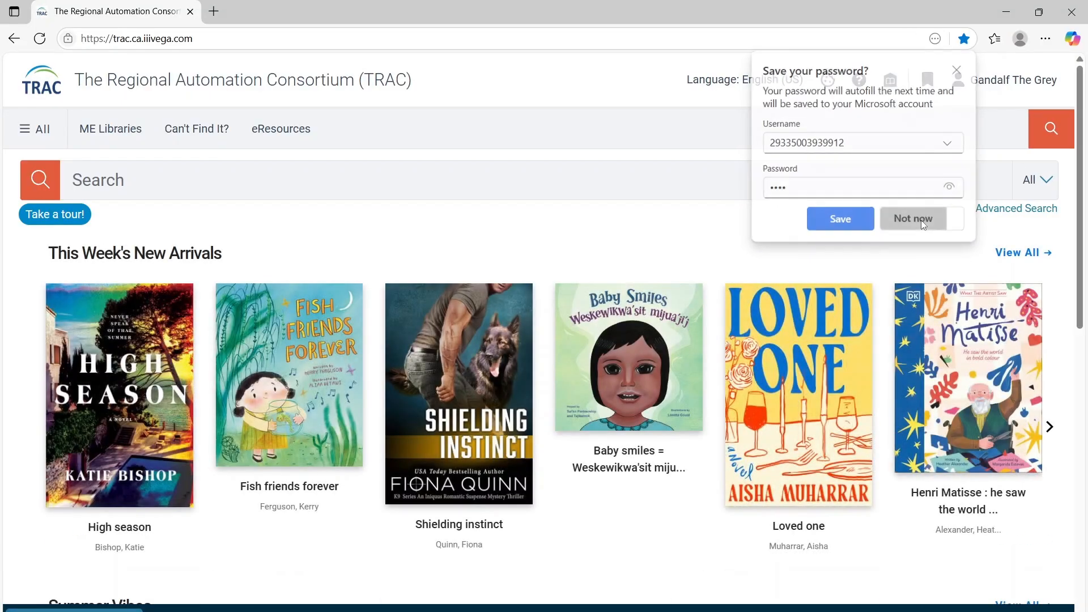
Step: Decline the browser's save-password prompt with 'Not now'
{"action": "left_click", "coordinate": [911, 219]}
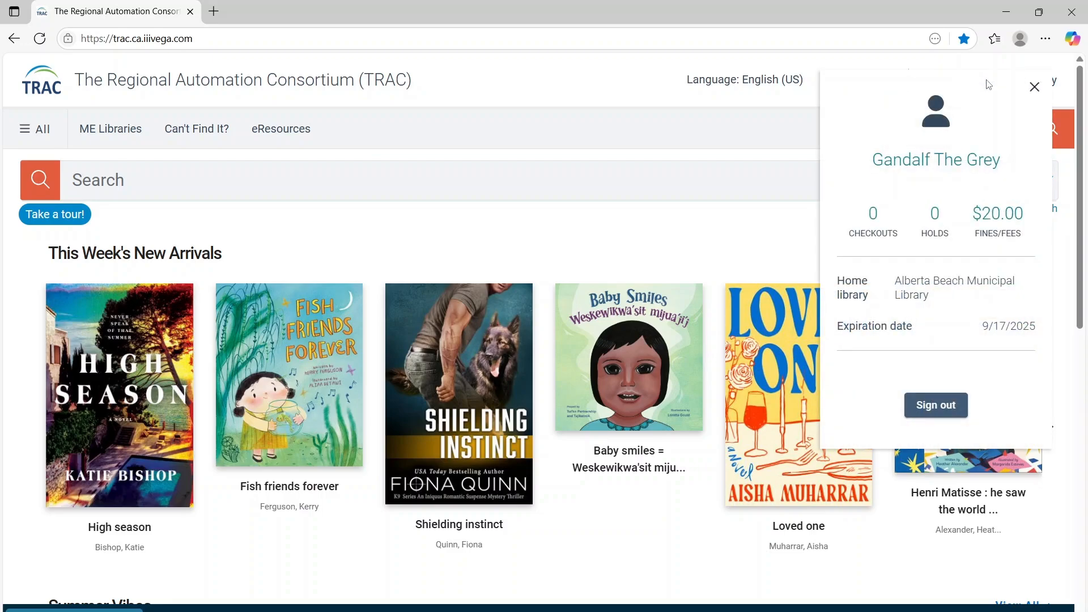
{"action": "mouse_move", "coordinate": [873, 213]}
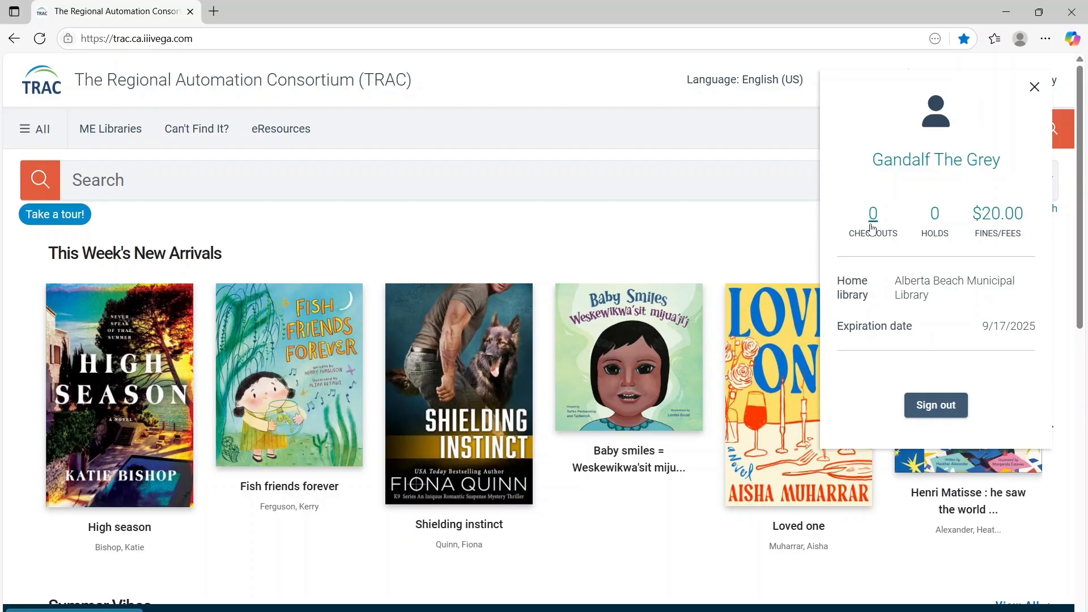
{"action": "mouse_move", "coordinate": [997, 235]}
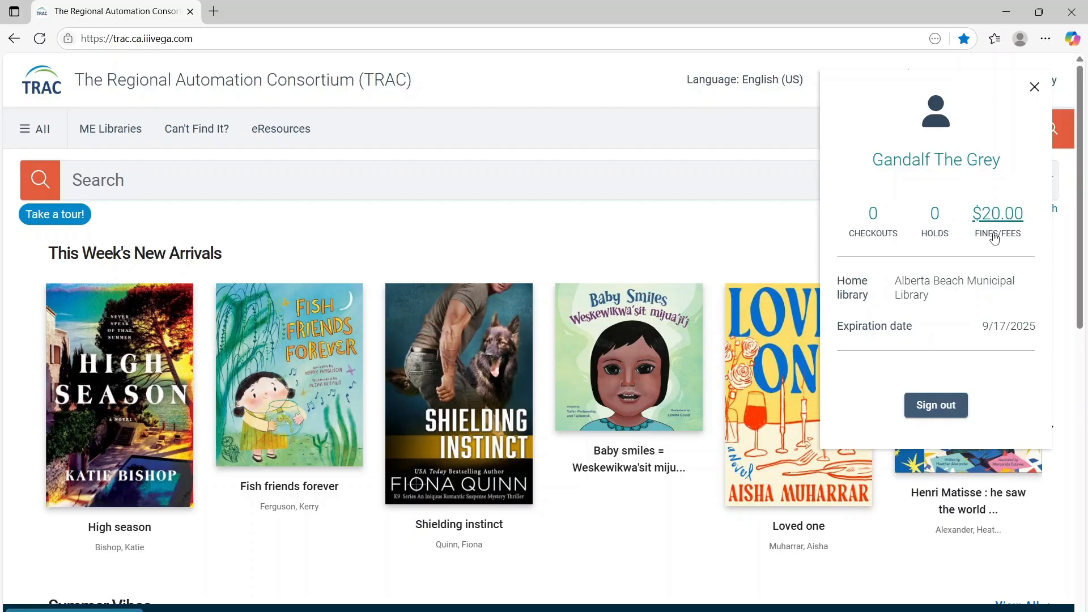
{"action": "mouse_move", "coordinate": [1008, 348]}
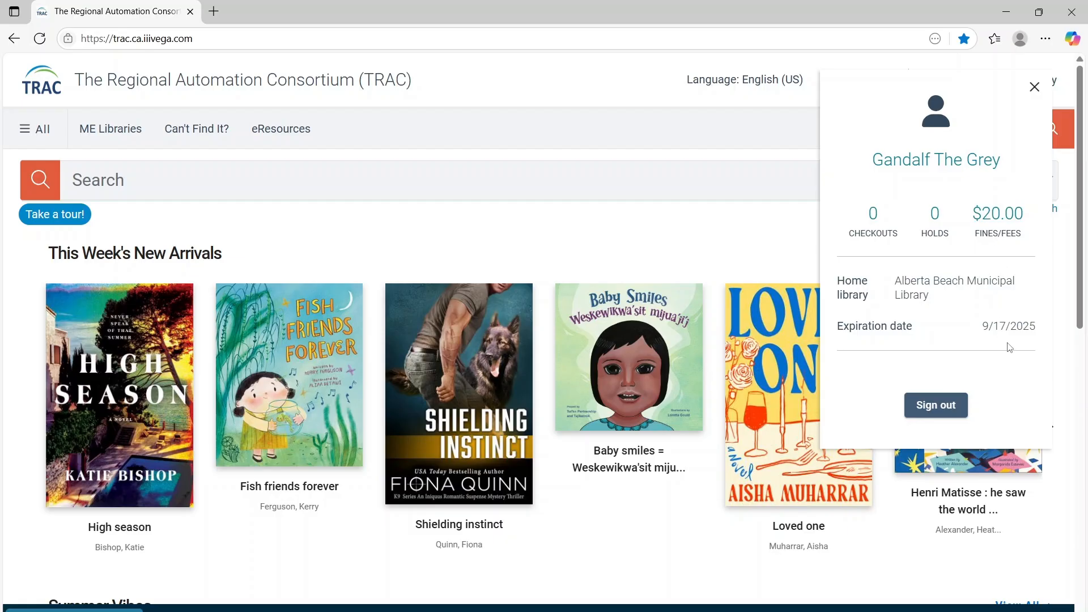
{"action": "mouse_move", "coordinate": [974, 416]}
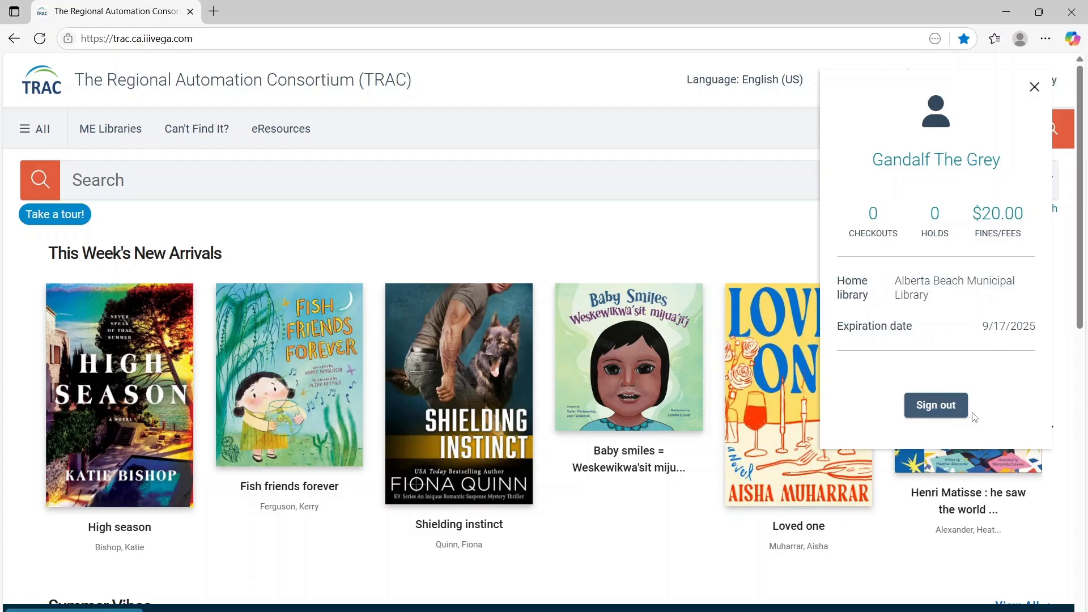
{"action": "mouse_move", "coordinate": [981, 408]}
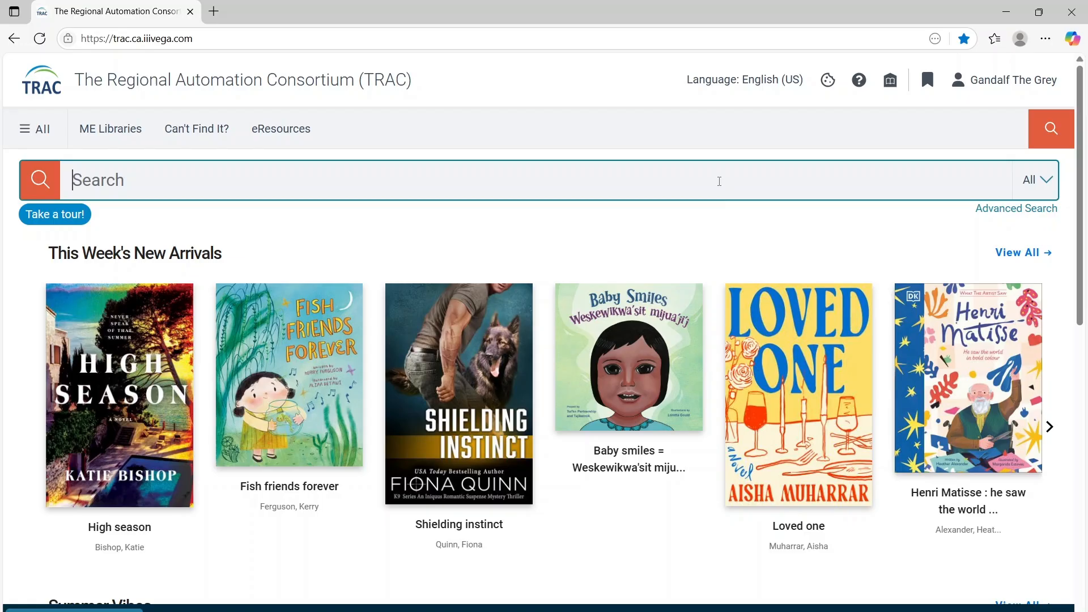
{"action": "mouse_move", "coordinate": [954, 178]}
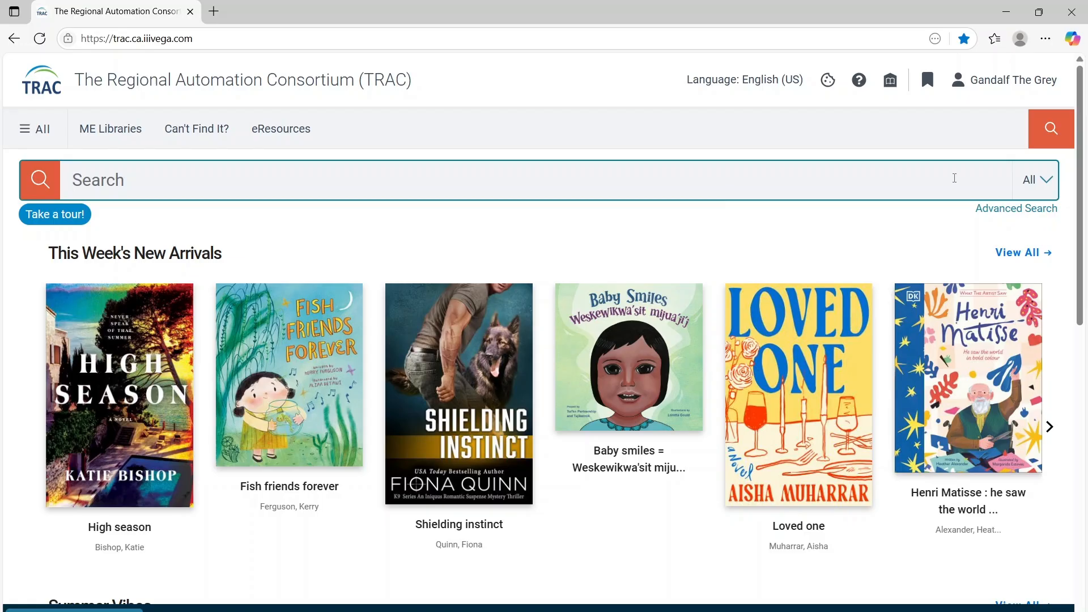
Step: Switch the search type from All to Concept and enter 'Cookbo' as the search term
{"action": "left_click", "coordinate": [1034, 180]}
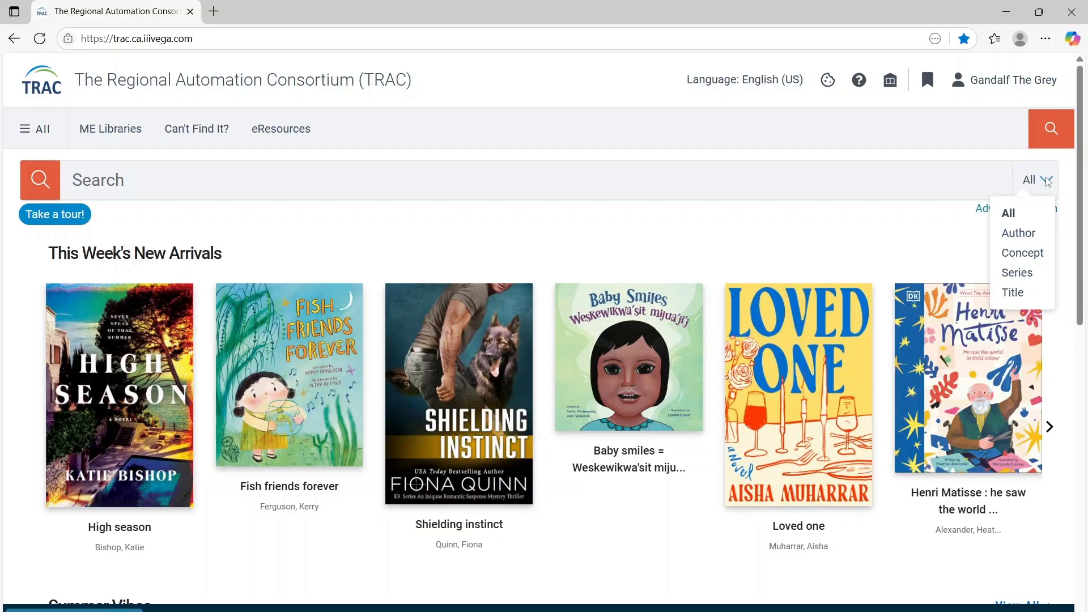
{"action": "mouse_move", "coordinate": [1020, 214]}
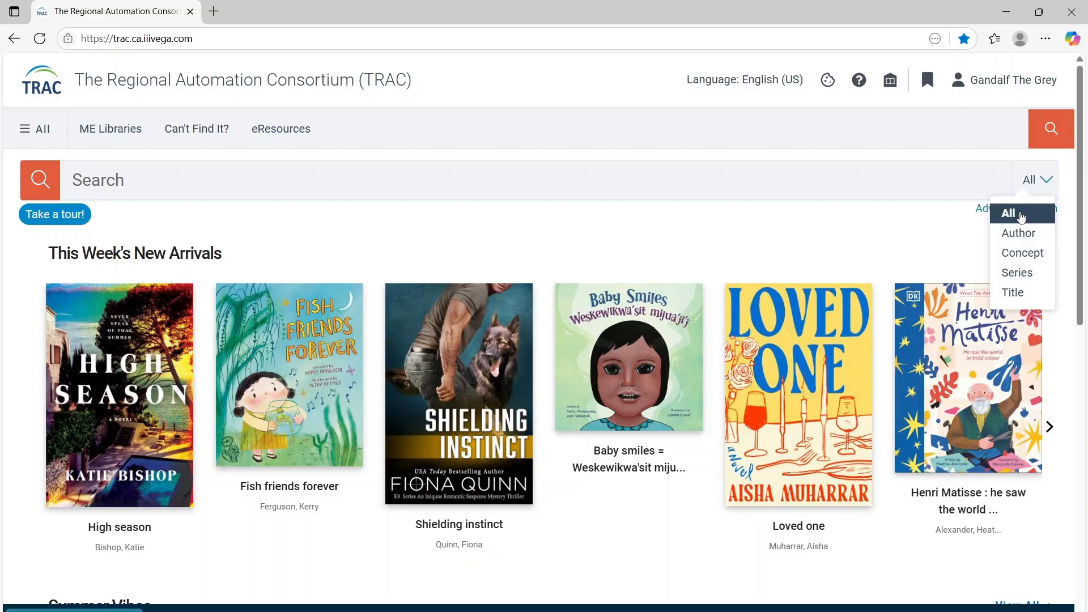
{"action": "mouse_move", "coordinate": [1021, 253]}
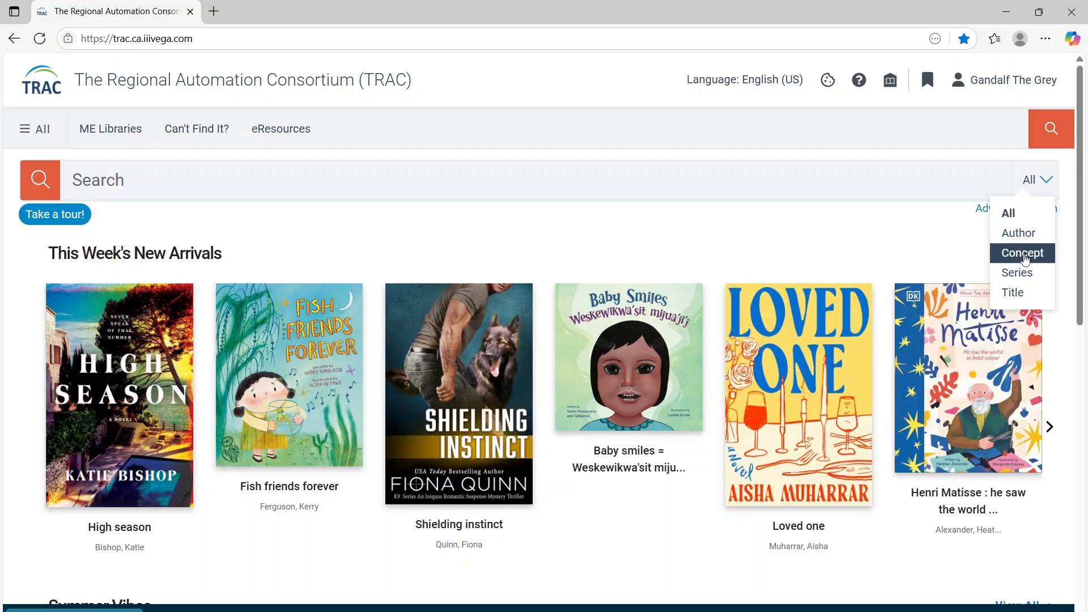
{"action": "left_click", "coordinate": [1021, 252]}
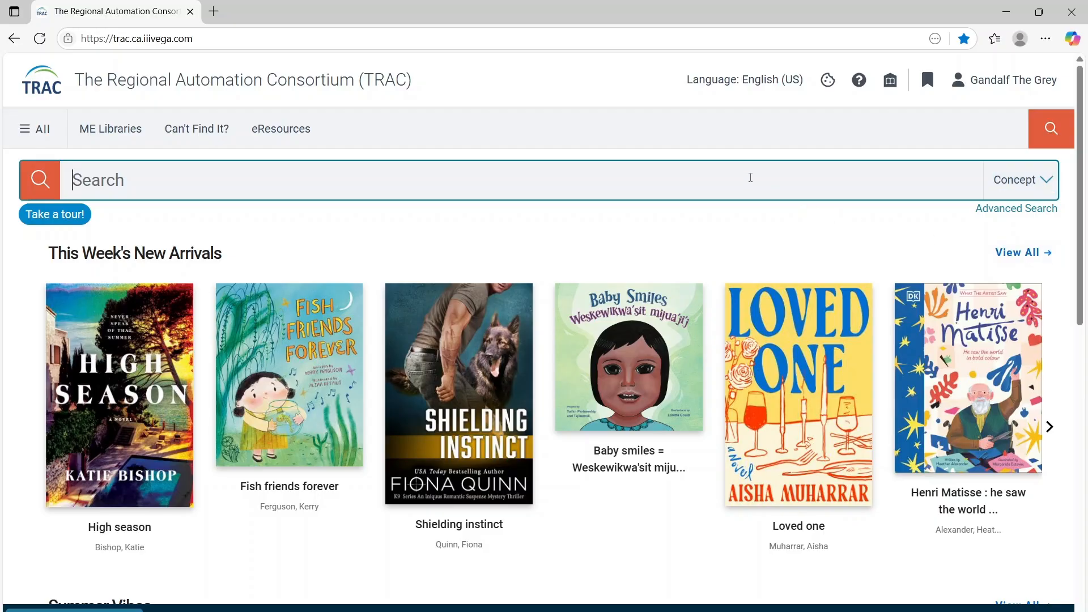
{"action": "type", "text": "Cookbooks"}
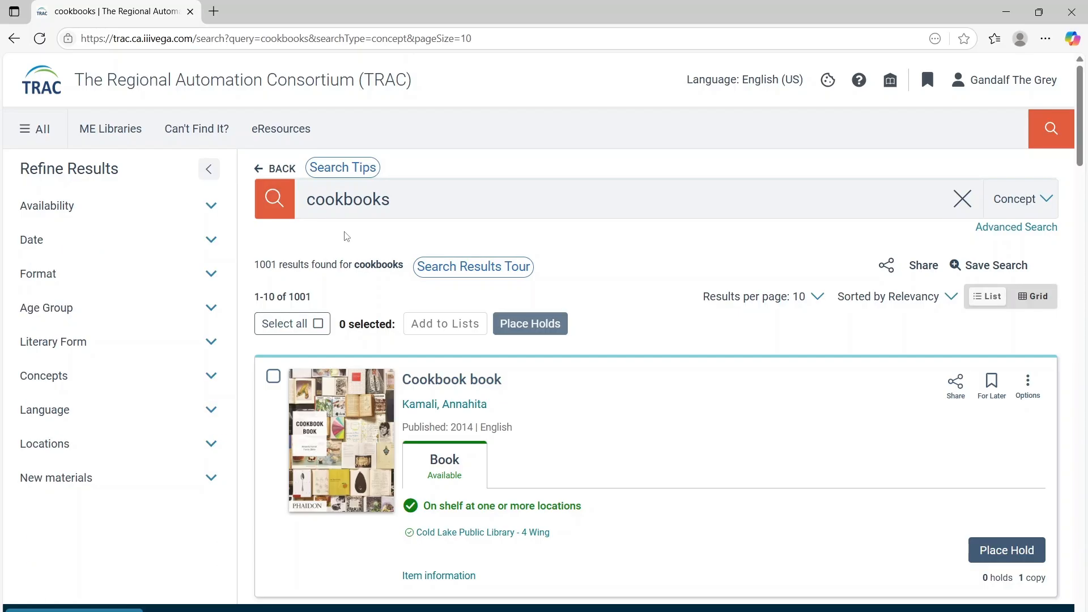
{"action": "mouse_move", "coordinate": [148, 239]}
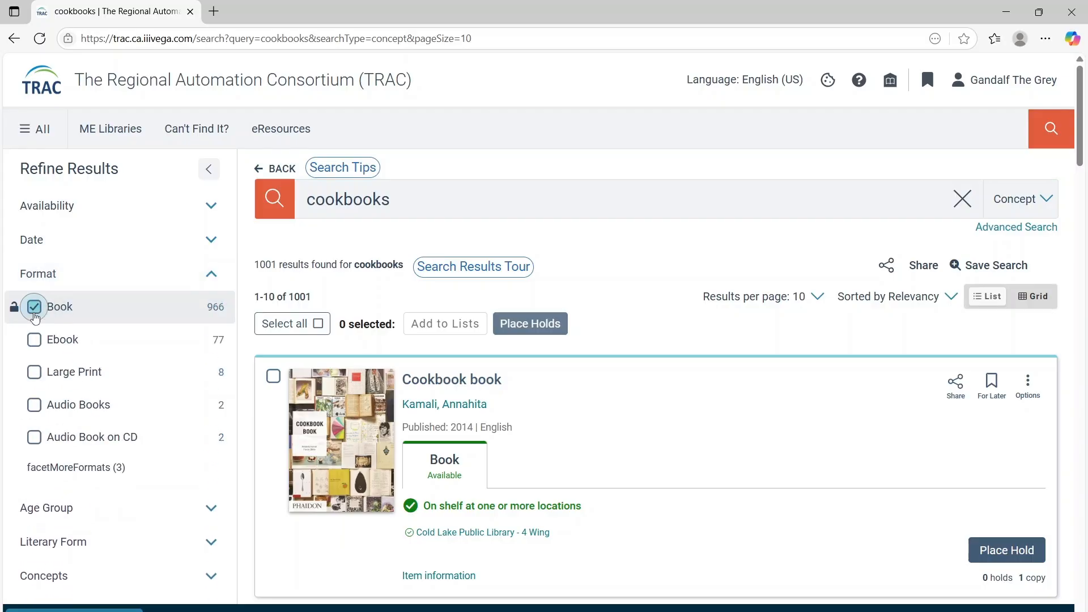
Step: Apply the Book format filter in Refine Results, leaving 966 cookbook results
{"action": "scroll", "scroll_direction": "down", "scroll_amount": 3}
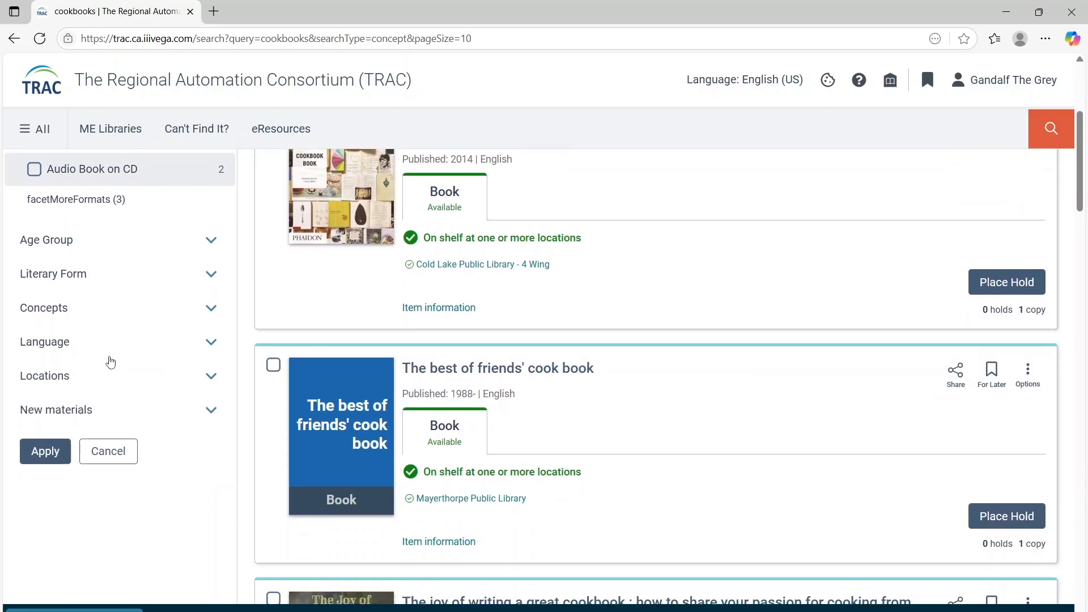
{"action": "left_click", "coordinate": [44, 451]}
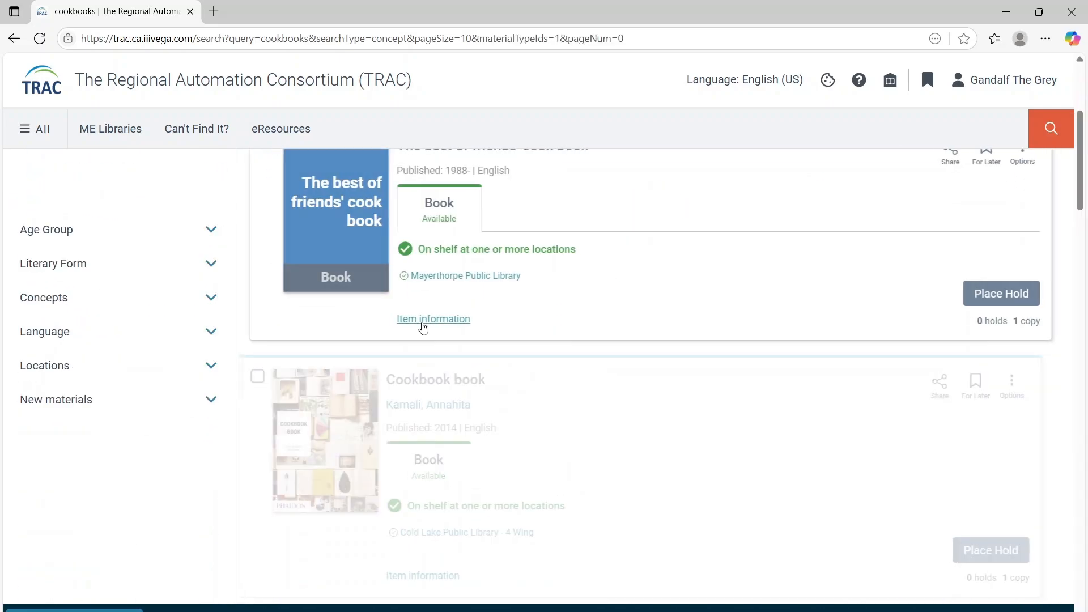
{"action": "scroll", "scroll_direction": "up", "scroll_amount": 3}
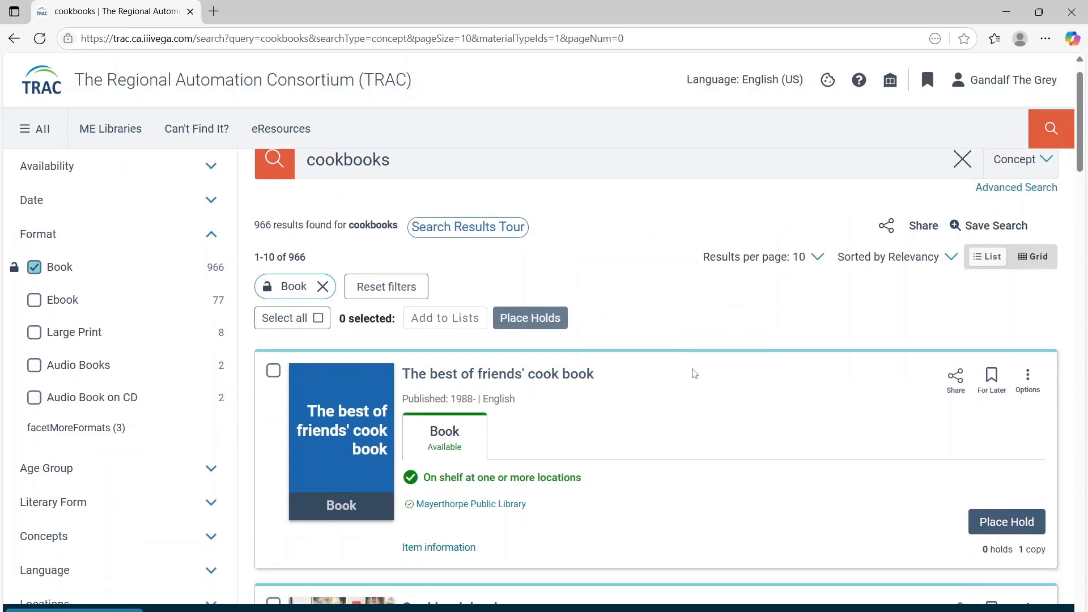
{"action": "scroll", "scroll_direction": "down", "scroll_amount": 3}
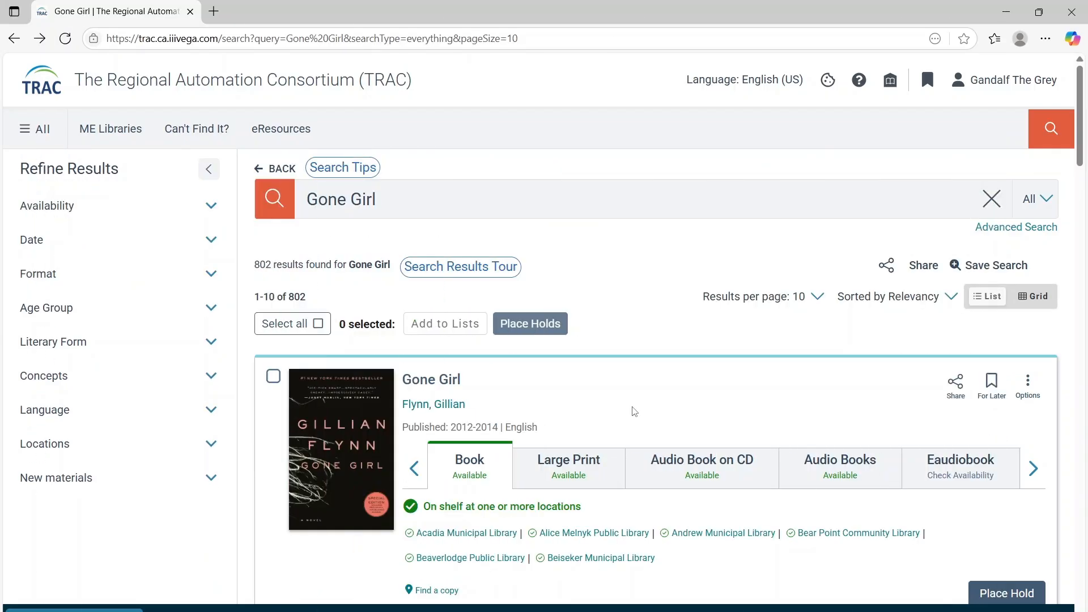
{"action": "scroll", "scroll_direction": "down", "scroll_amount": 3}
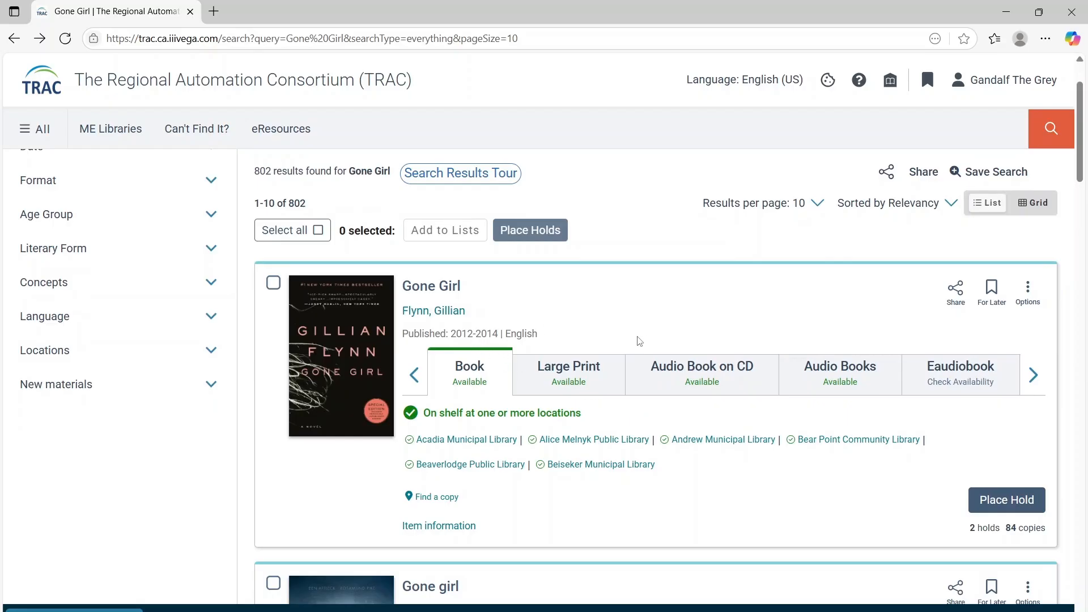
{"action": "mouse_move", "coordinate": [784, 353]}
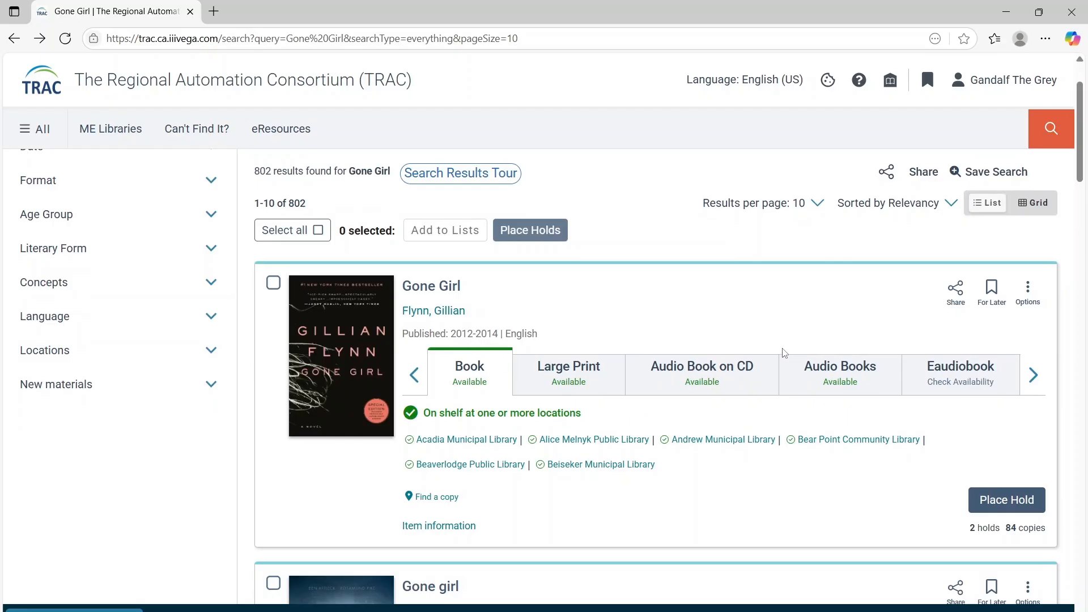
{"action": "mouse_move", "coordinate": [570, 339]}
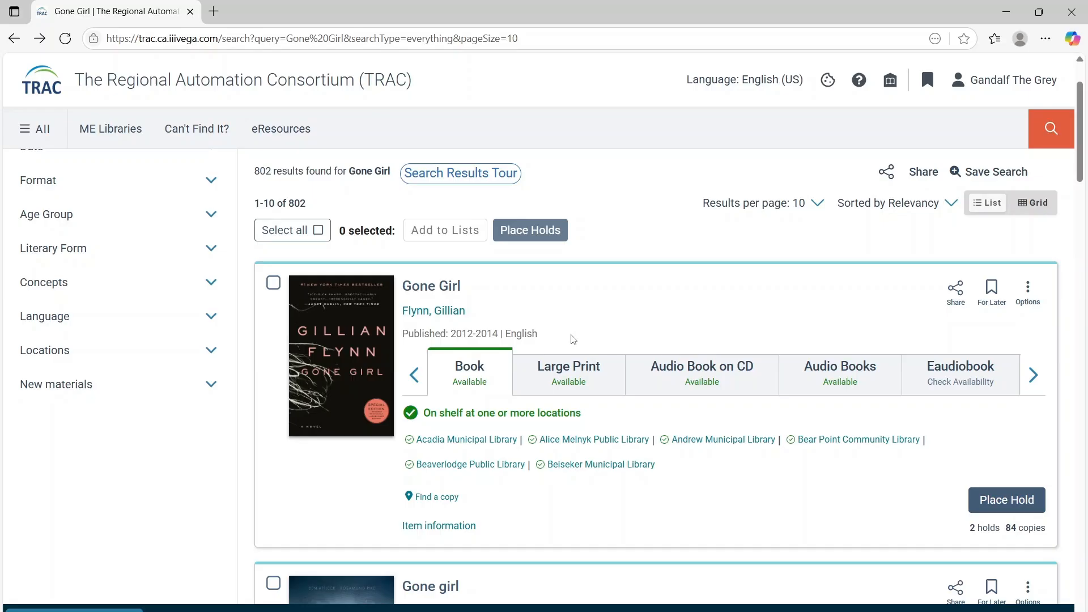
{"action": "mouse_move", "coordinate": [566, 397]}
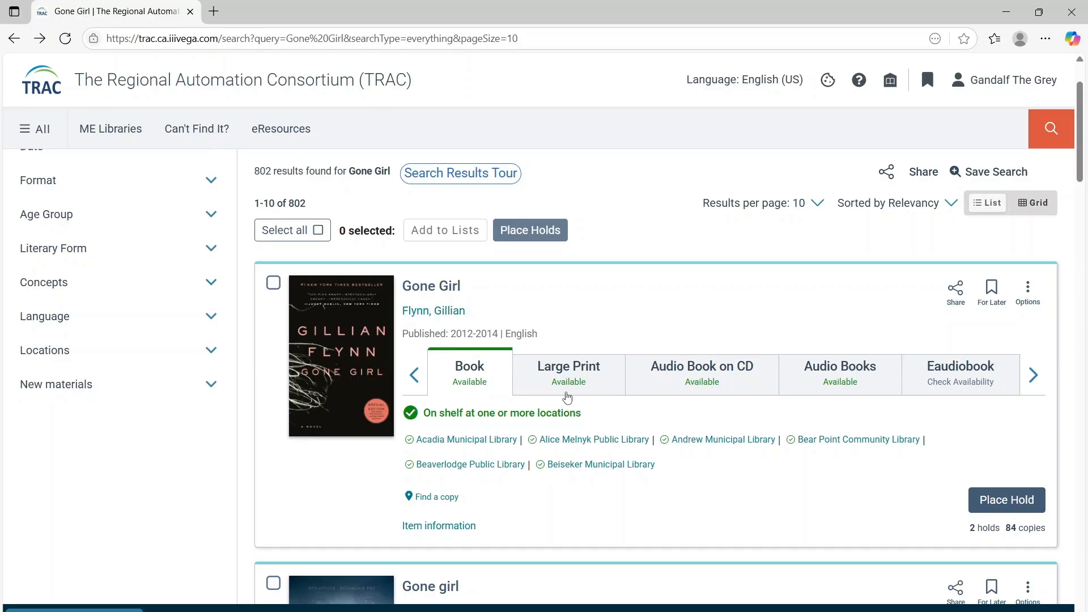
{"action": "mouse_move", "coordinate": [703, 453]}
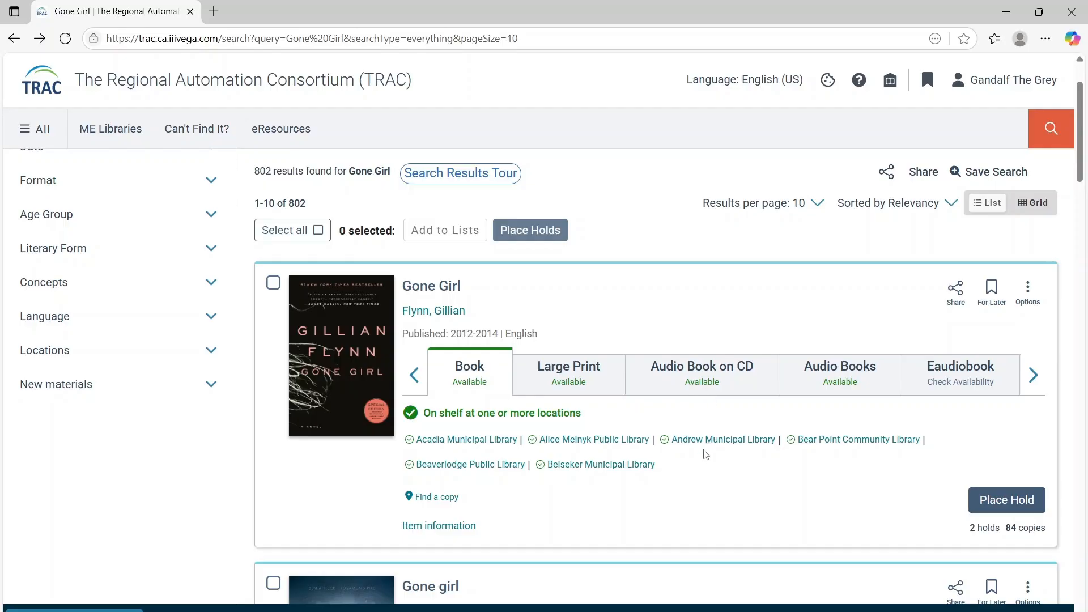
{"action": "mouse_move", "coordinate": [696, 468]}
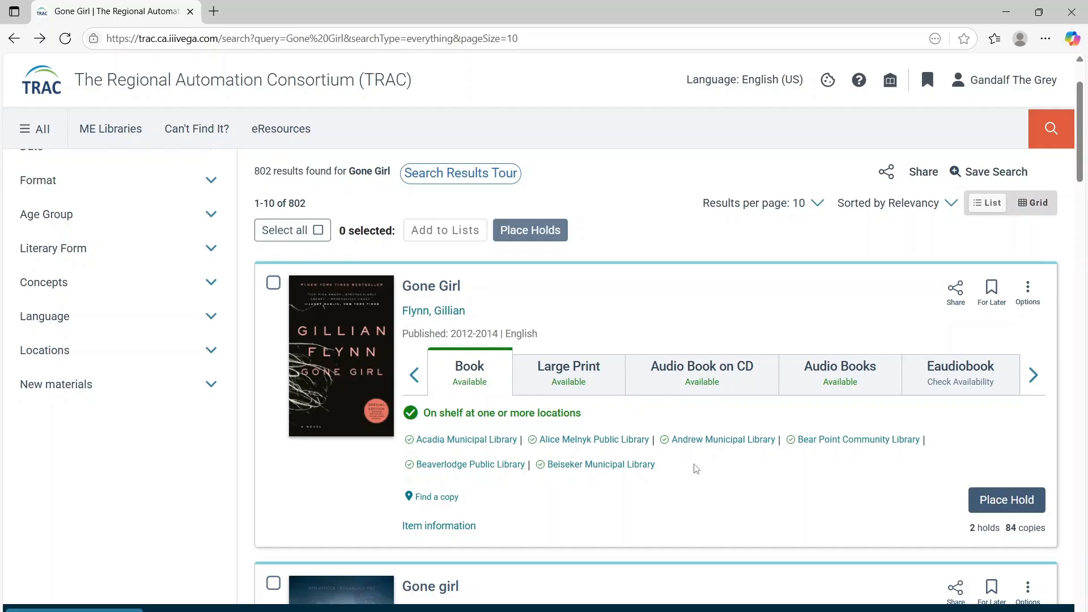
{"action": "mouse_move", "coordinate": [409, 456]}
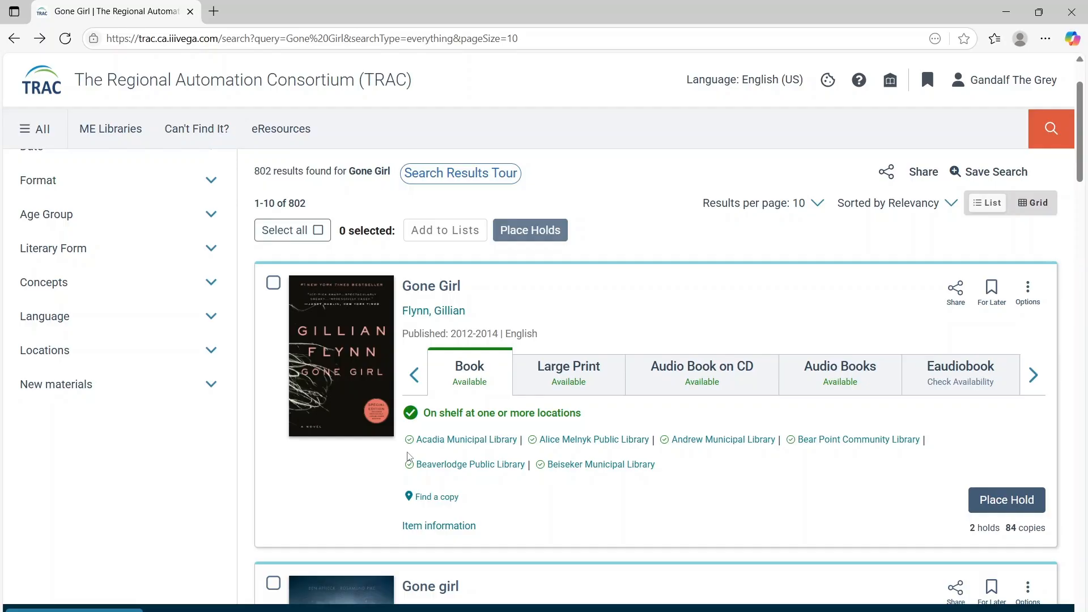
{"action": "mouse_move", "coordinate": [470, 465]}
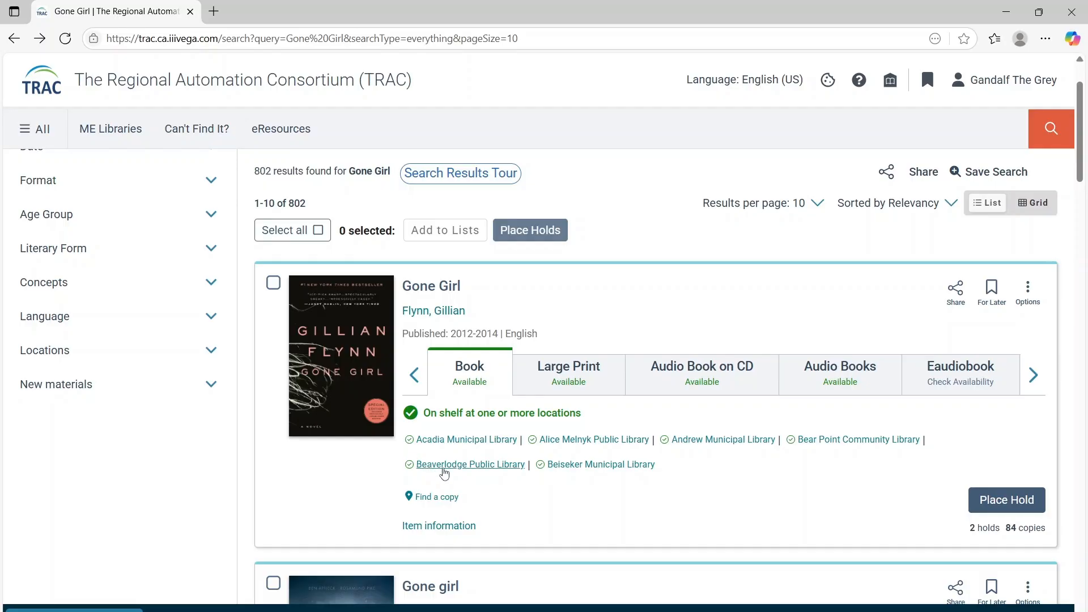
{"action": "scroll", "scroll_direction": "down", "scroll_amount": 3}
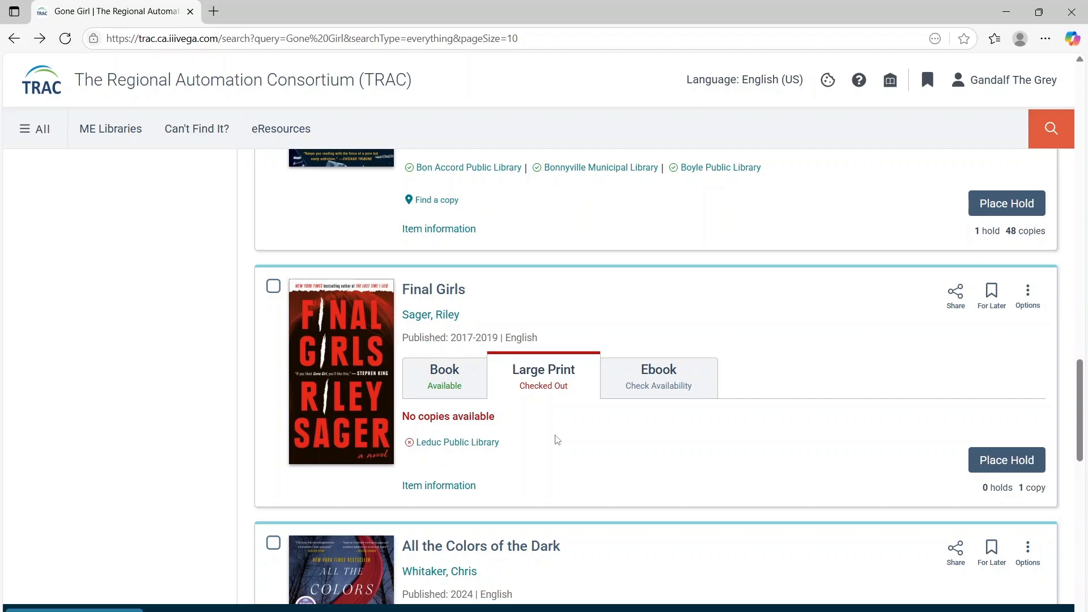
{"action": "mouse_move", "coordinate": [551, 441]}
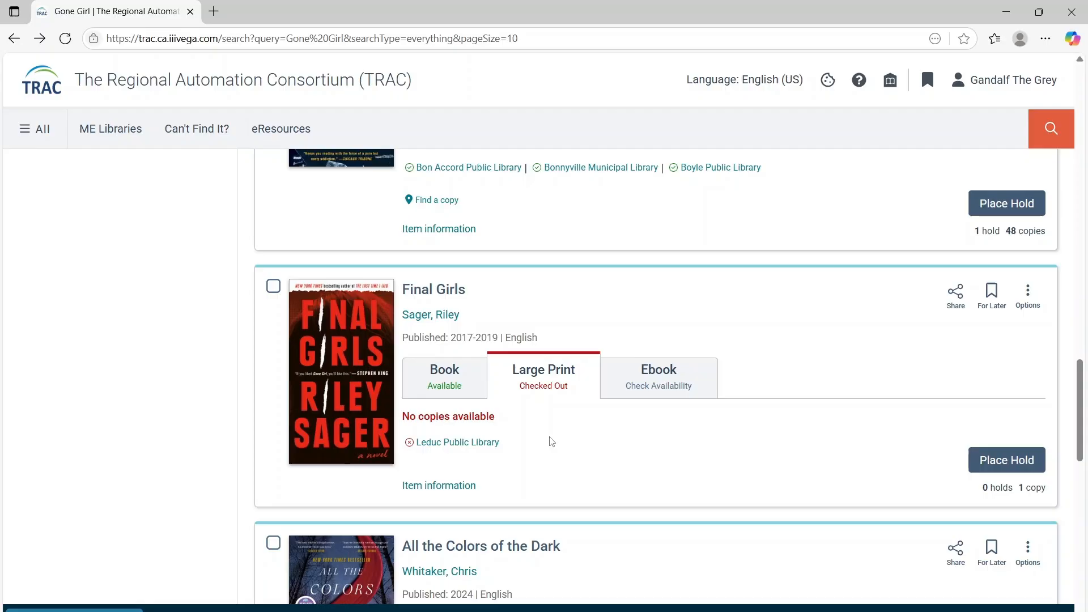
{"action": "mouse_move", "coordinate": [411, 462]}
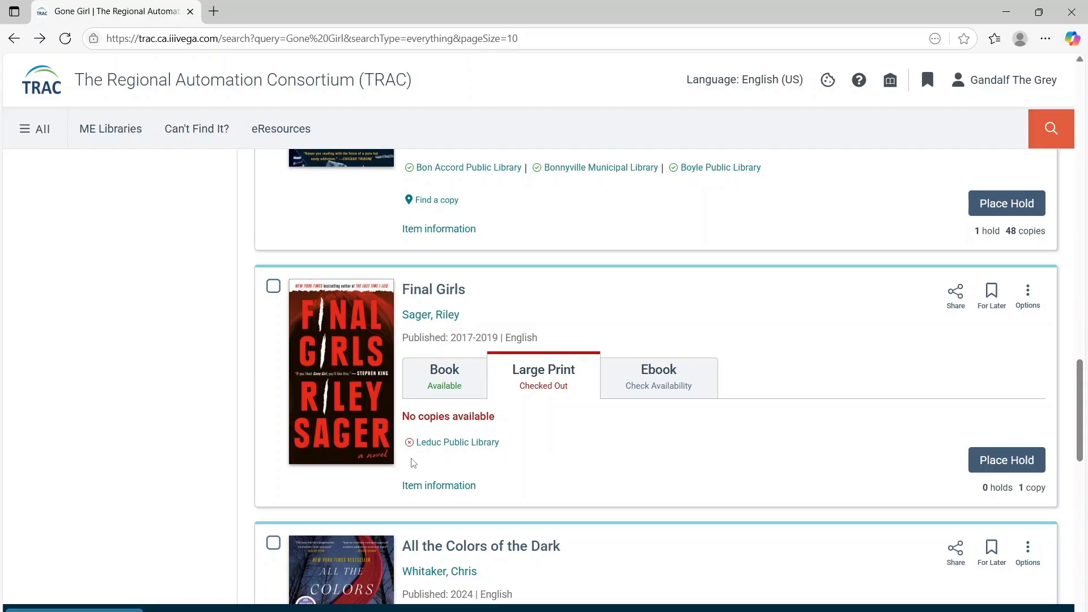
{"action": "mouse_move", "coordinate": [589, 447]}
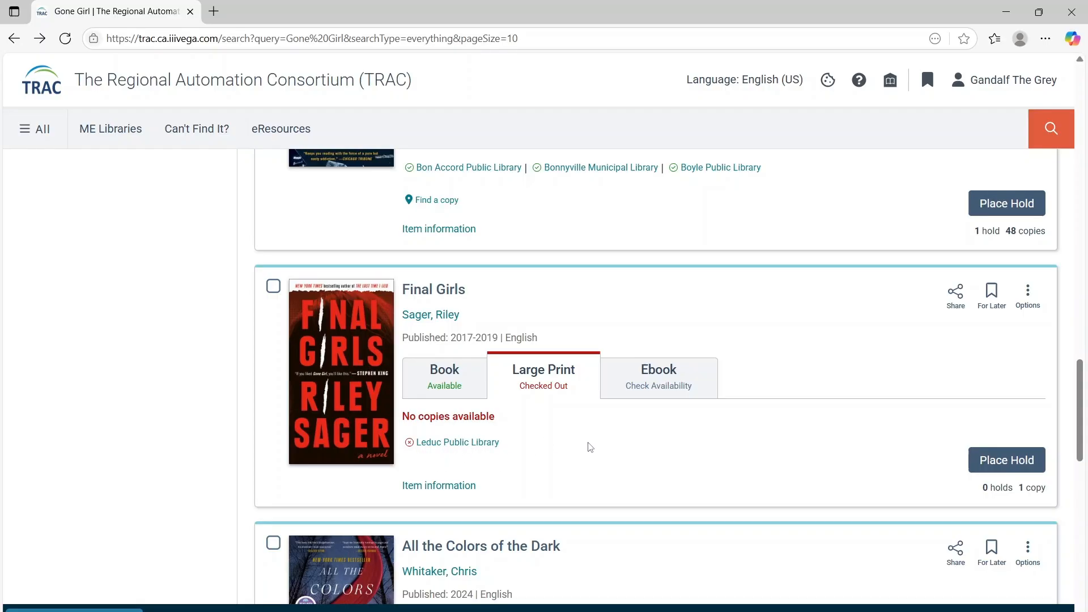
{"action": "mouse_move", "coordinate": [567, 444]}
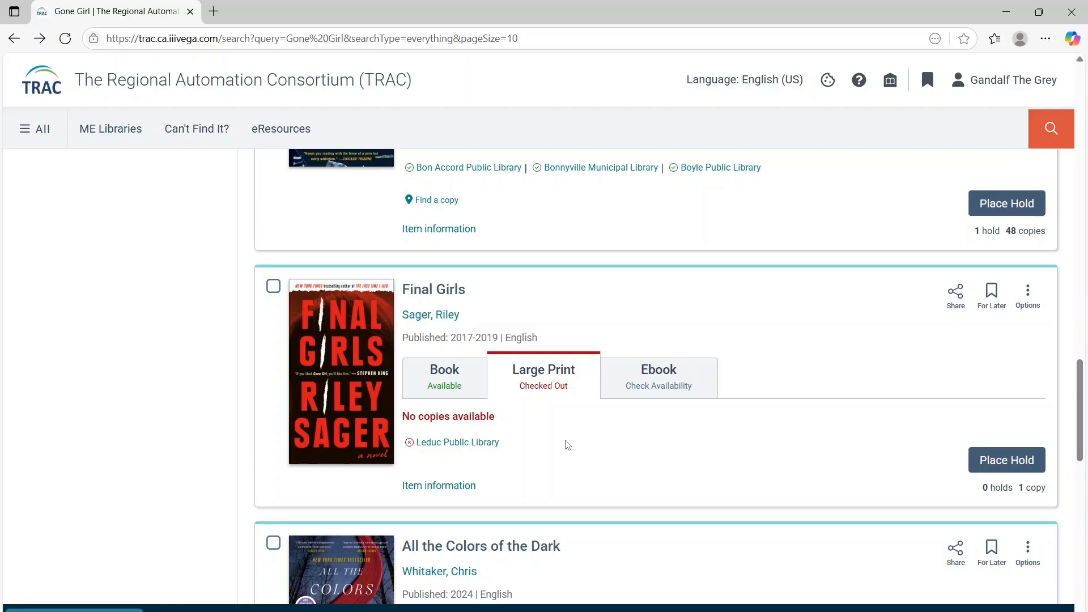
Step: Return to the top of the results and open the Gone Girl by Gillian Flynn record
{"action": "scroll", "scroll_direction": "up", "scroll_amount": 3}
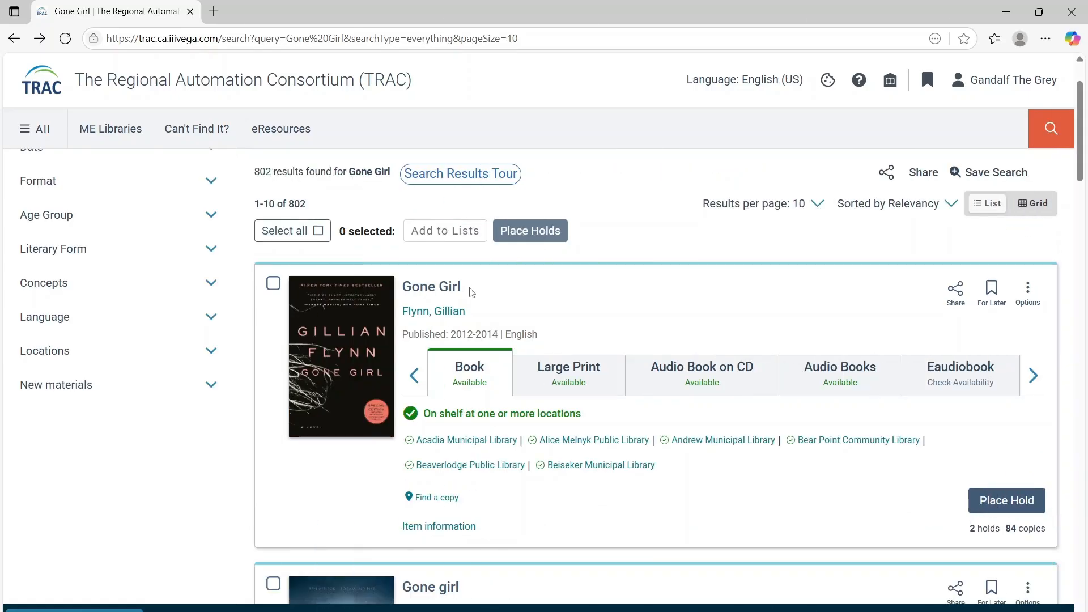
{"action": "left_click", "coordinate": [430, 286]}
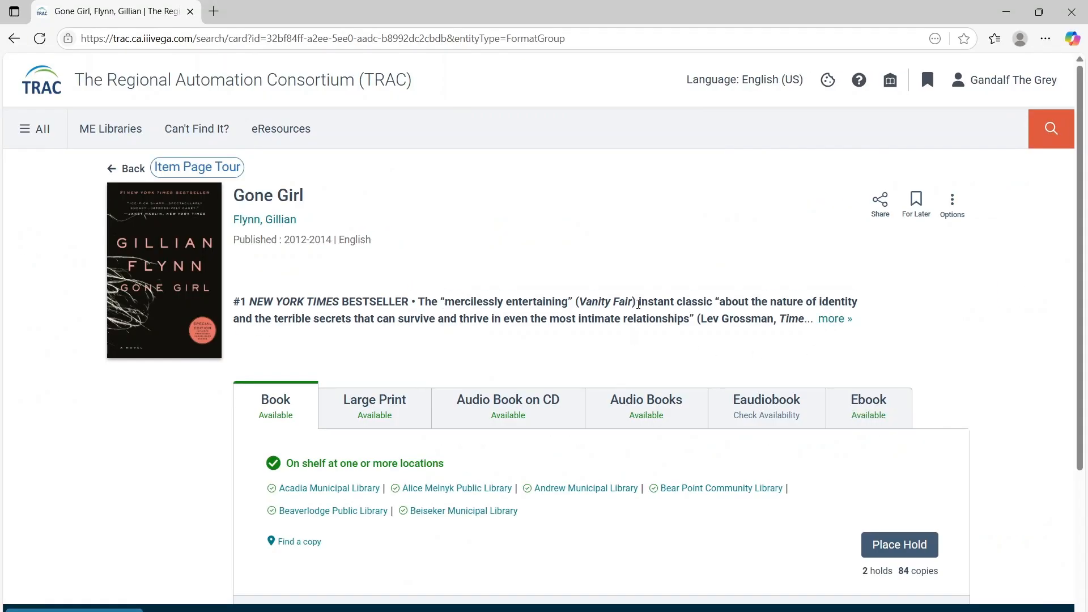
{"action": "scroll", "scroll_direction": "down", "scroll_amount": 3}
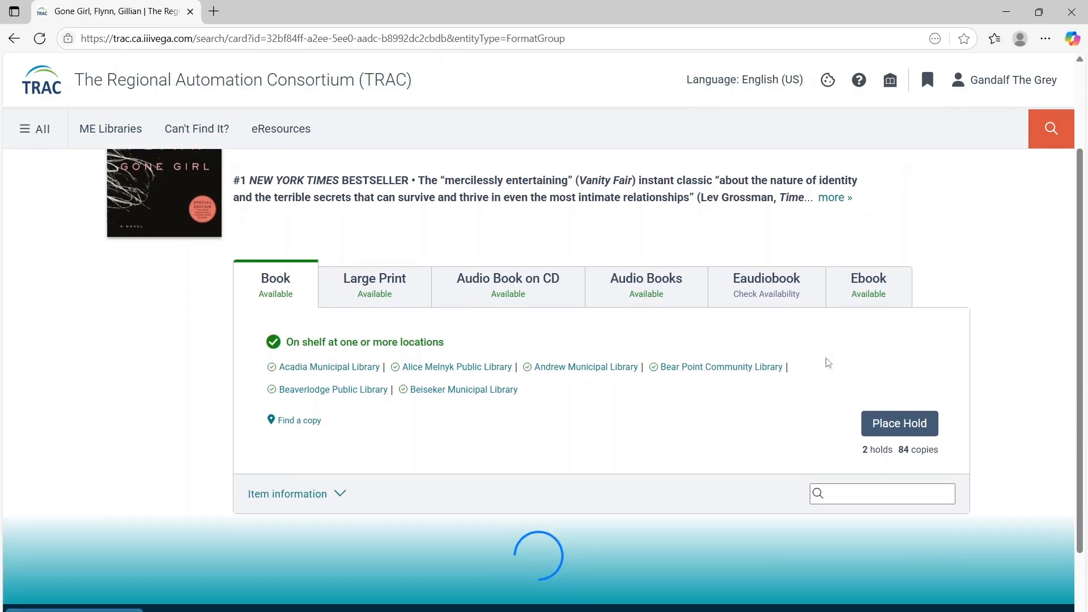
{"action": "scroll", "scroll_direction": "down", "scroll_amount": 3}
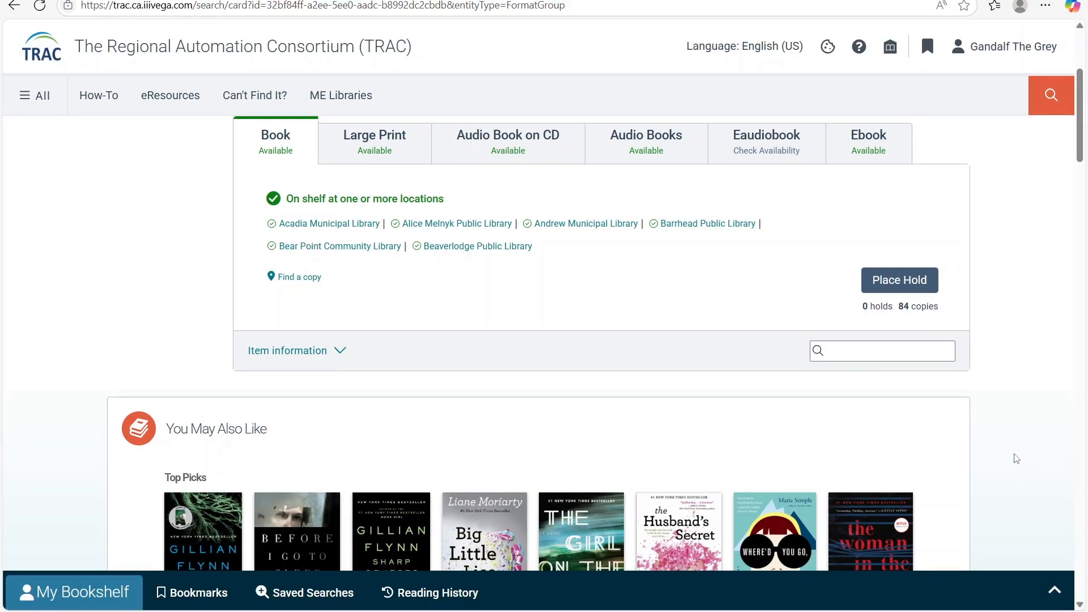
{"action": "scroll", "scroll_direction": "down", "scroll_amount": 3}
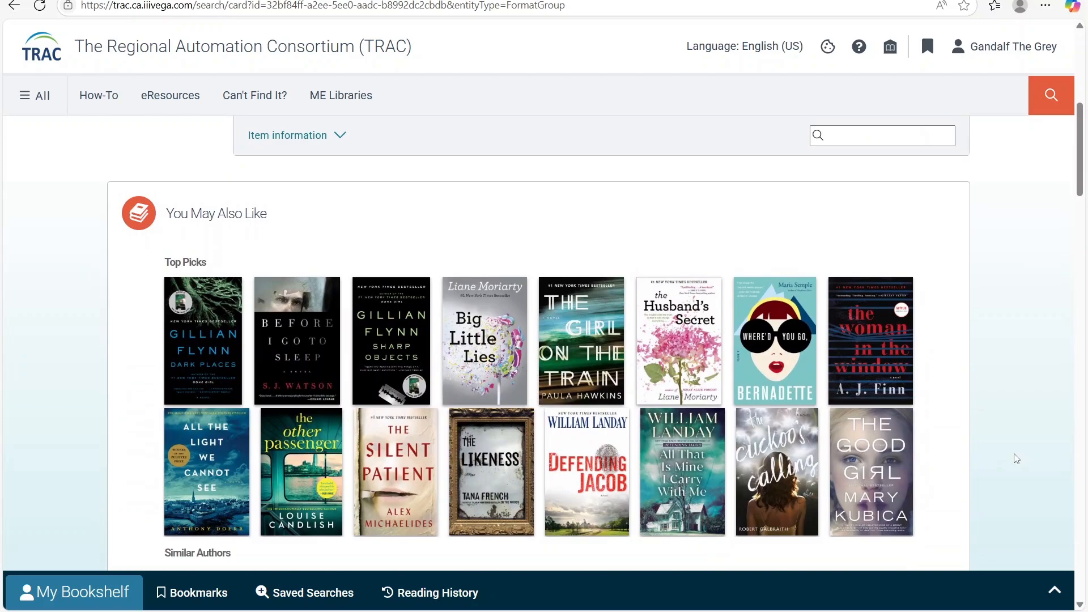
{"action": "scroll", "scroll_direction": "down", "scroll_amount": 3}
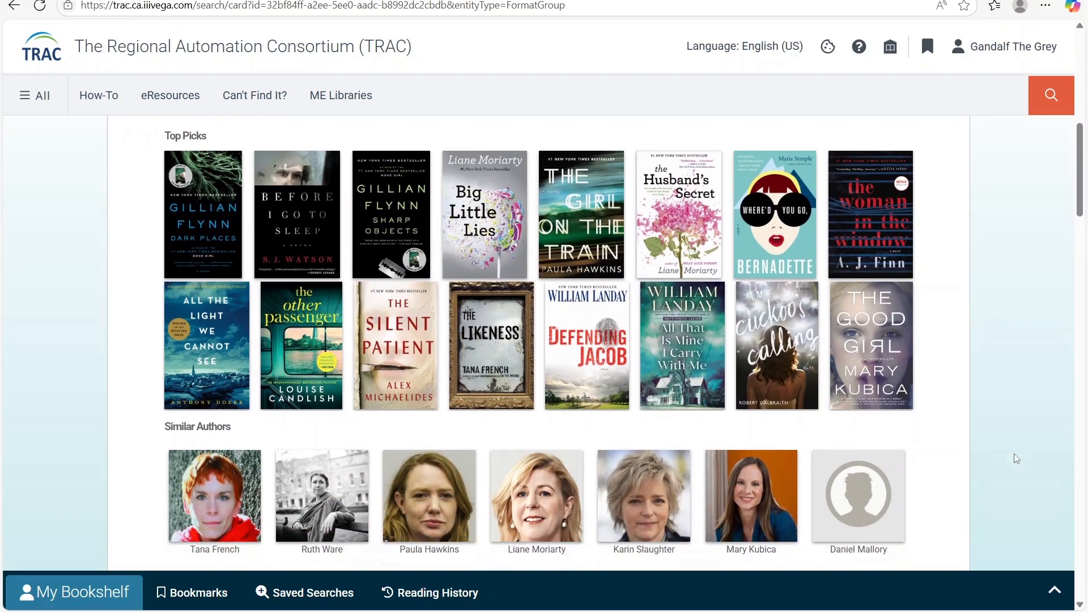
{"action": "scroll", "scroll_direction": "down", "scroll_amount": 3}
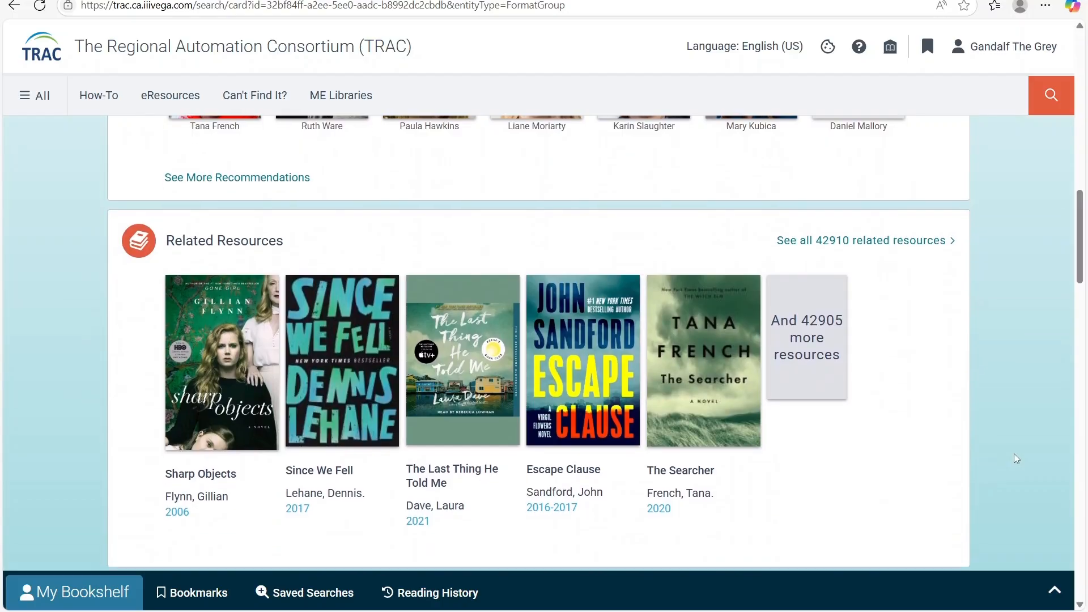
{"action": "scroll", "scroll_direction": "down", "scroll_amount": 3}
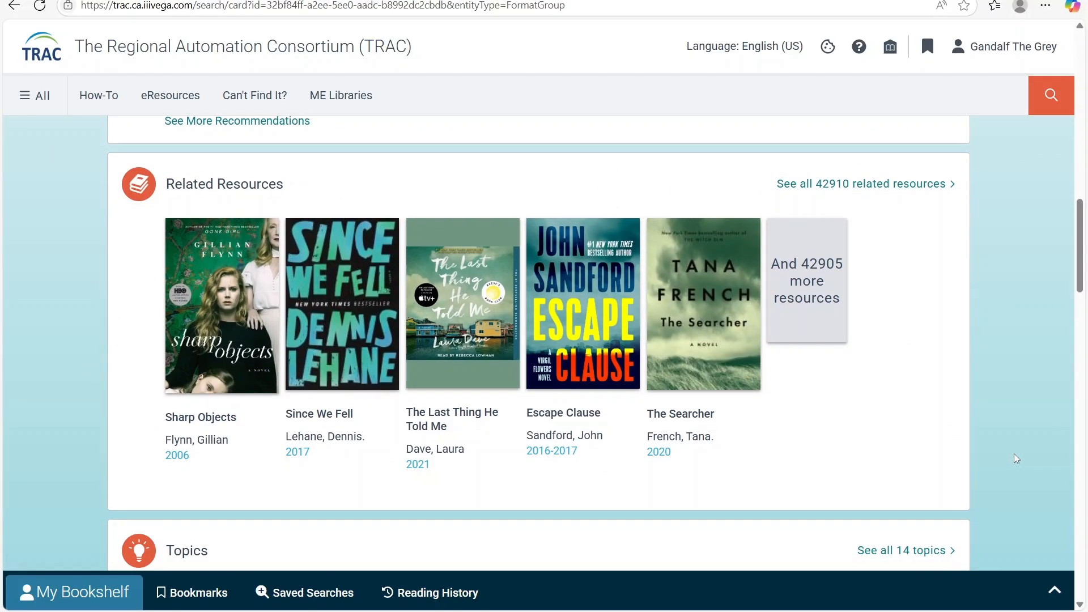
{"action": "scroll", "scroll_direction": "down", "scroll_amount": 3}
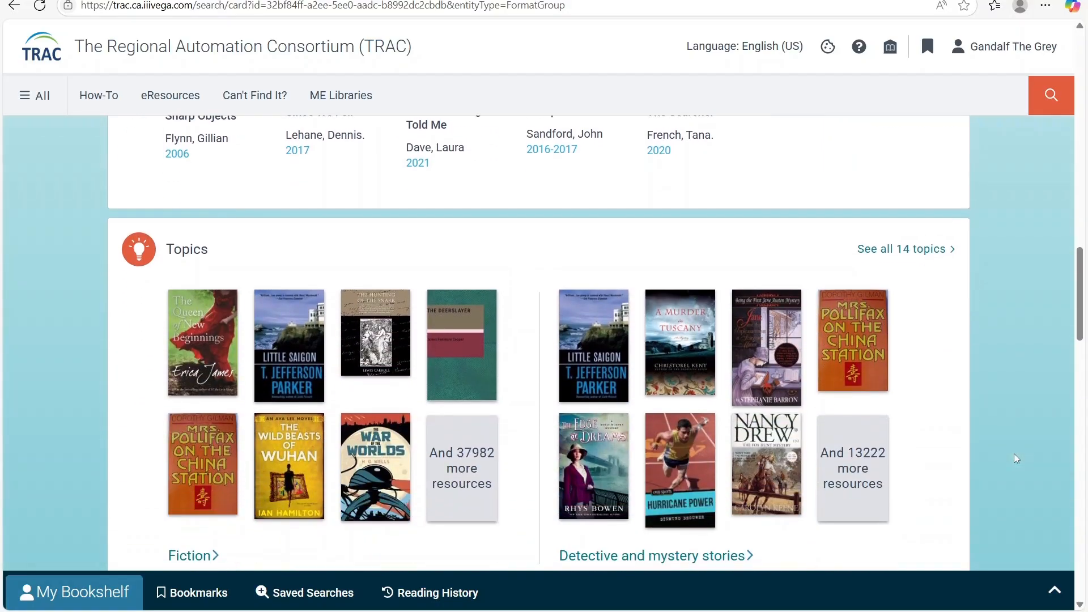
{"action": "scroll", "scroll_direction": "down", "scroll_amount": 3}
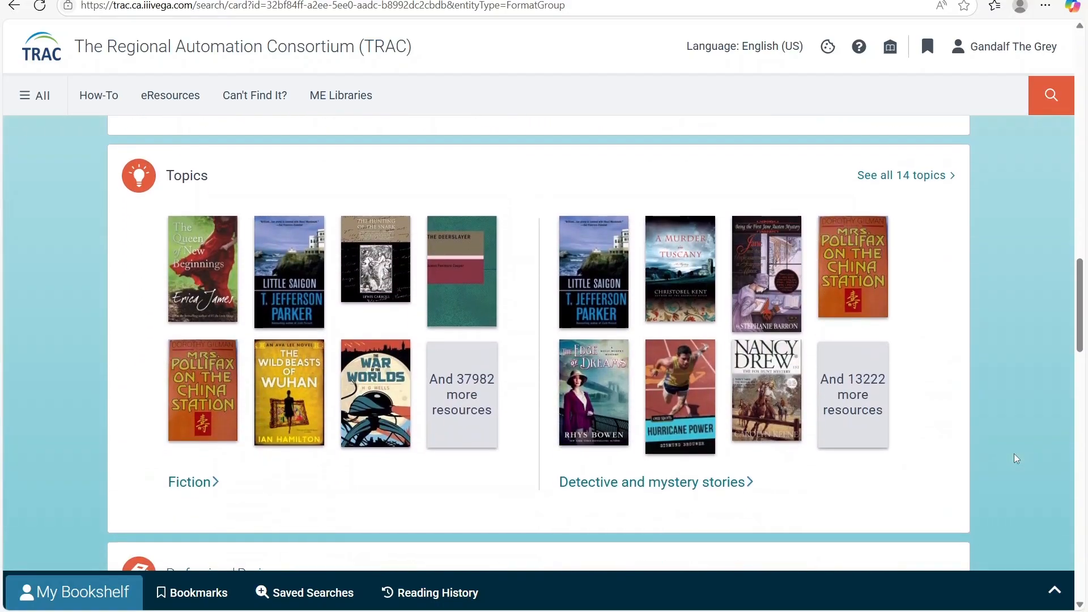
{"action": "scroll", "scroll_direction": "down", "scroll_amount": 3}
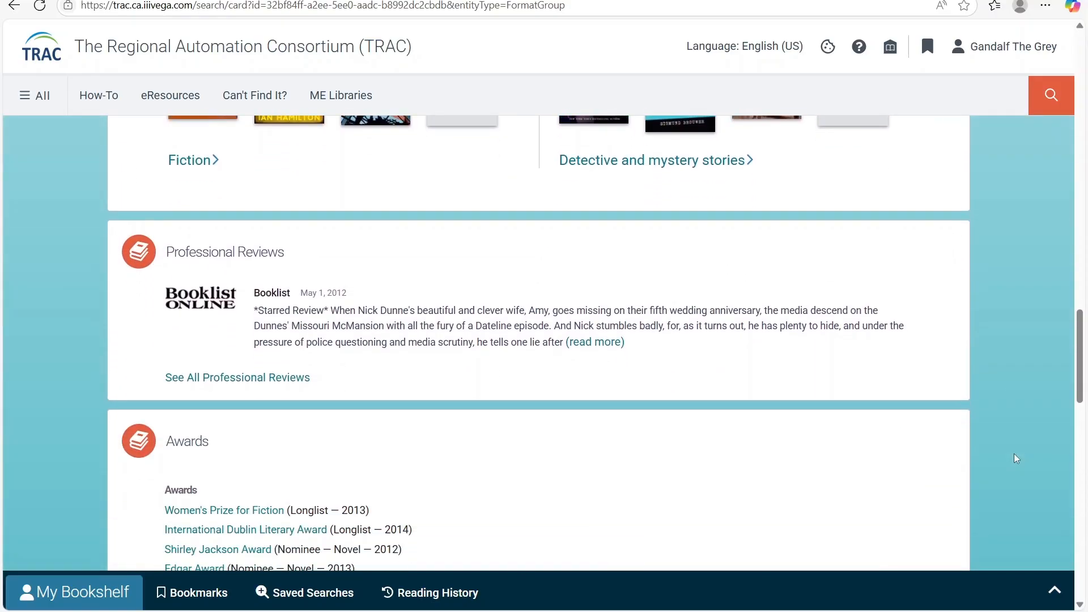
{"action": "scroll", "scroll_direction": "down", "scroll_amount": 3}
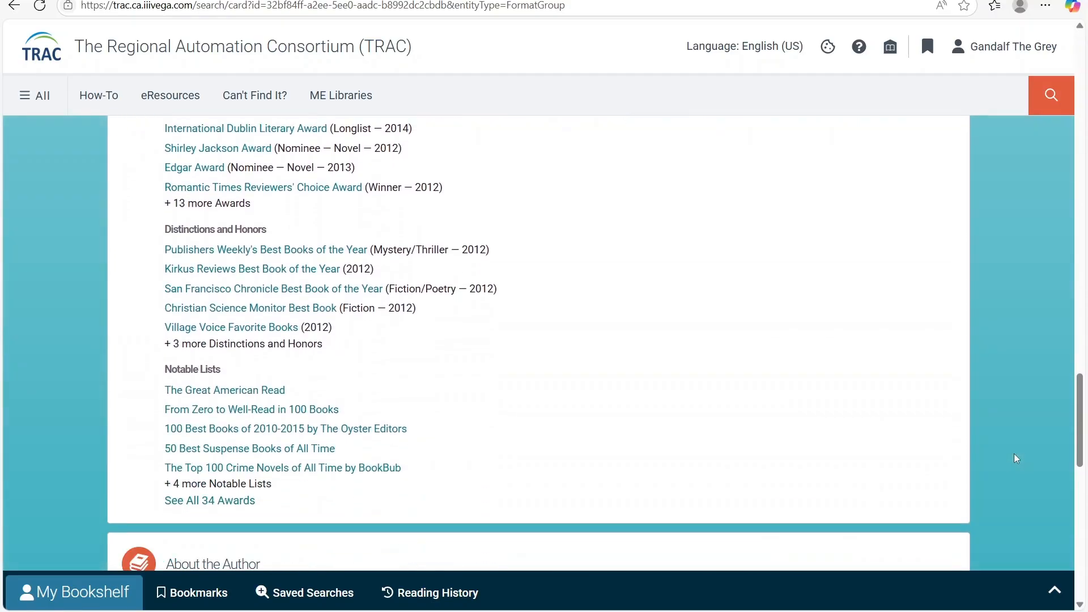
{"action": "scroll", "scroll_direction": "down", "scroll_amount": 3}
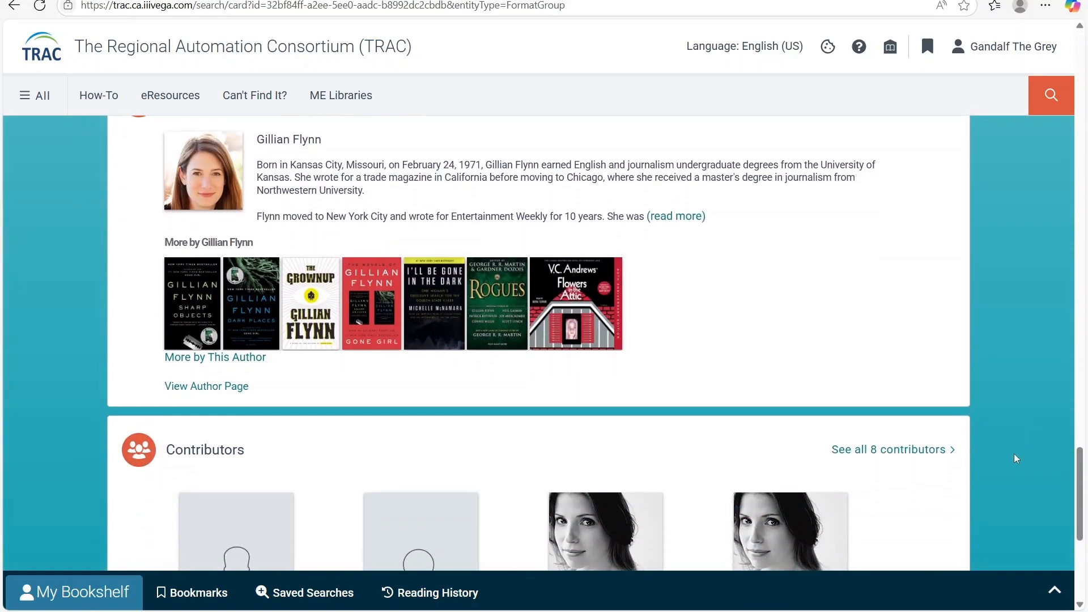
{"action": "scroll", "scroll_direction": "down", "scroll_amount": 3}
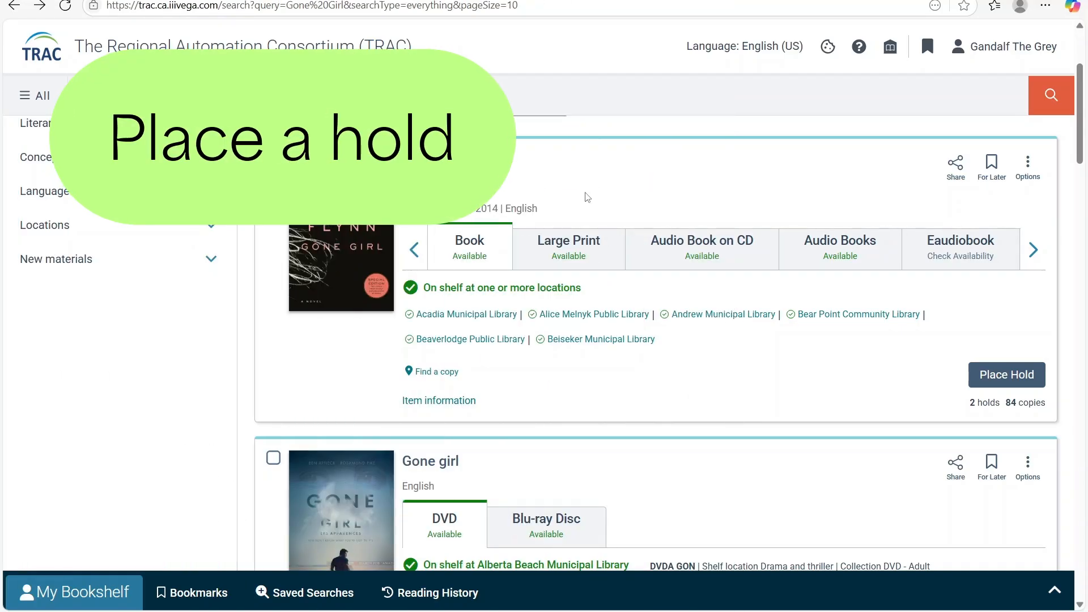
{"action": "mouse_move", "coordinate": [567, 254]}
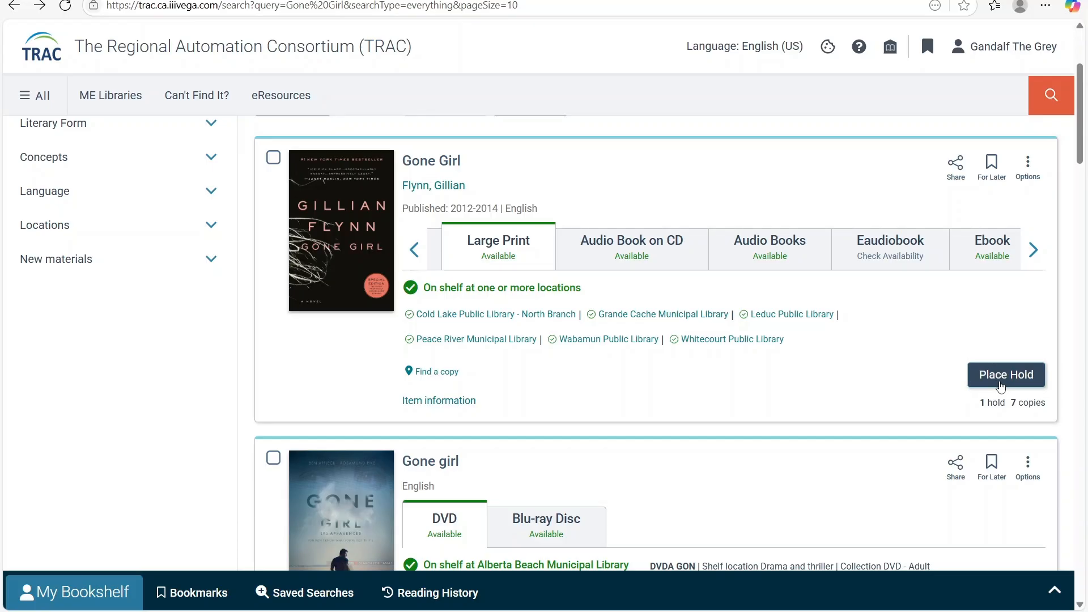
Step: Start a Large Print hold, dismiss the pickup-location prompt, and show the Ebook format
{"action": "left_click", "coordinate": [1005, 375]}
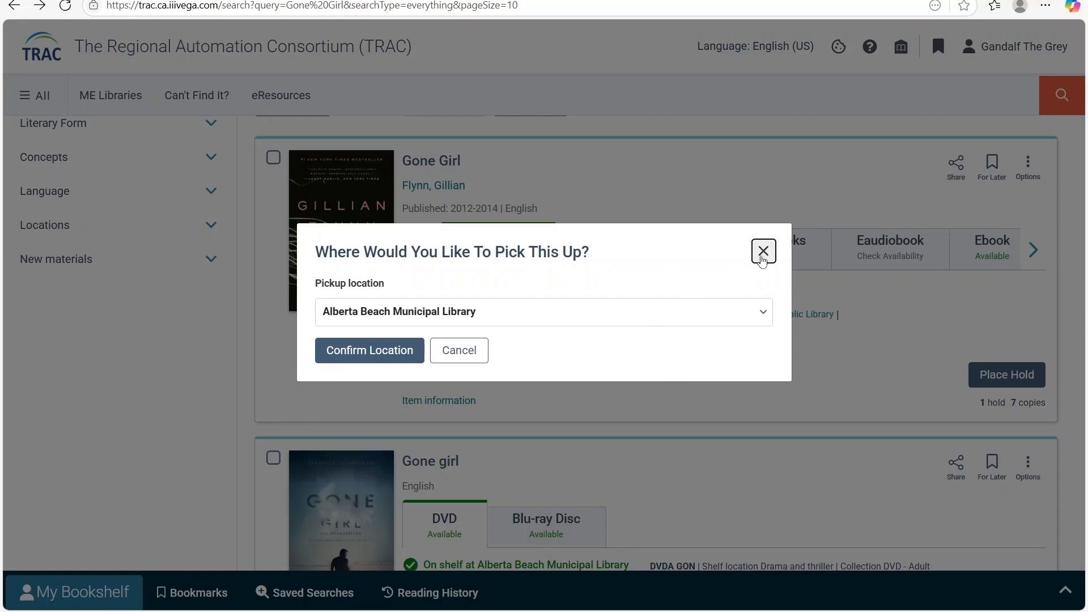
{"action": "left_click", "coordinate": [763, 250]}
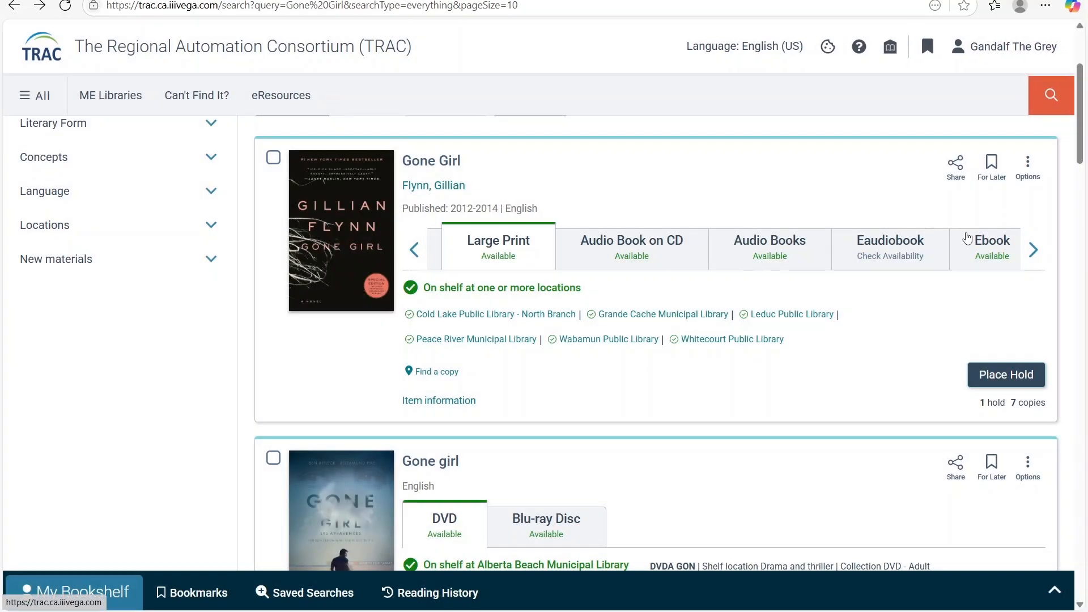
{"action": "left_click", "coordinate": [986, 240]}
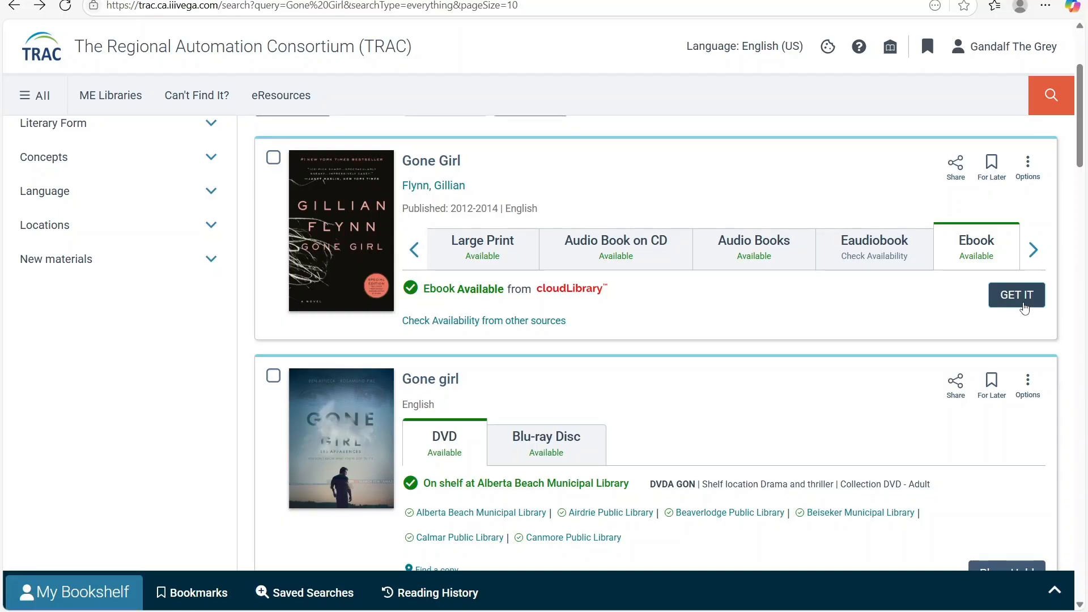
{"action": "mouse_move", "coordinate": [888, 257]}
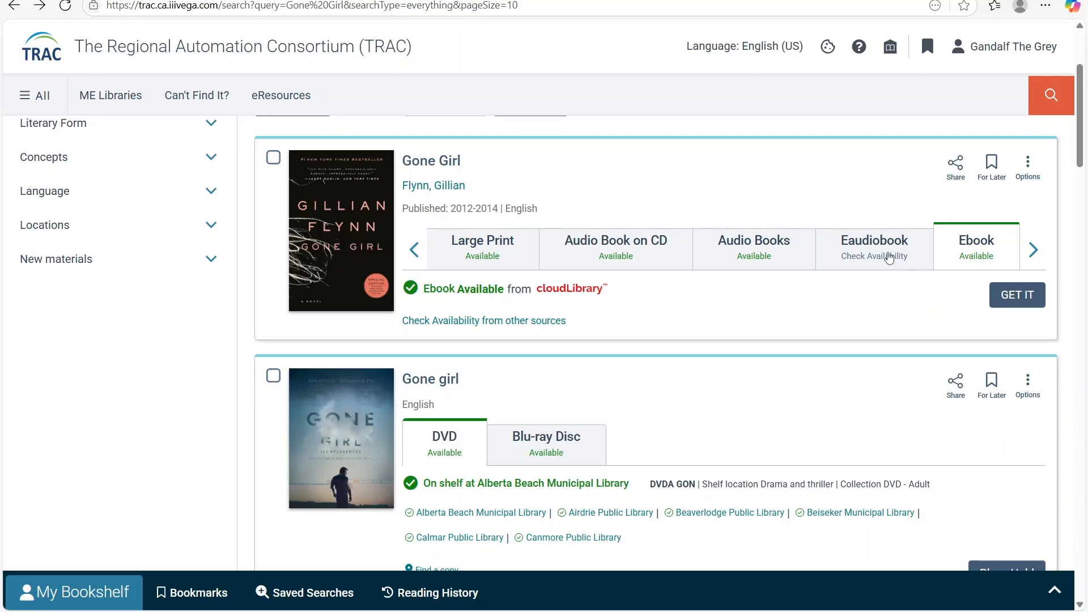
Step: Show Gone Girl's Eaudiobook availability through OverDrive
{"action": "left_click", "coordinate": [874, 249]}
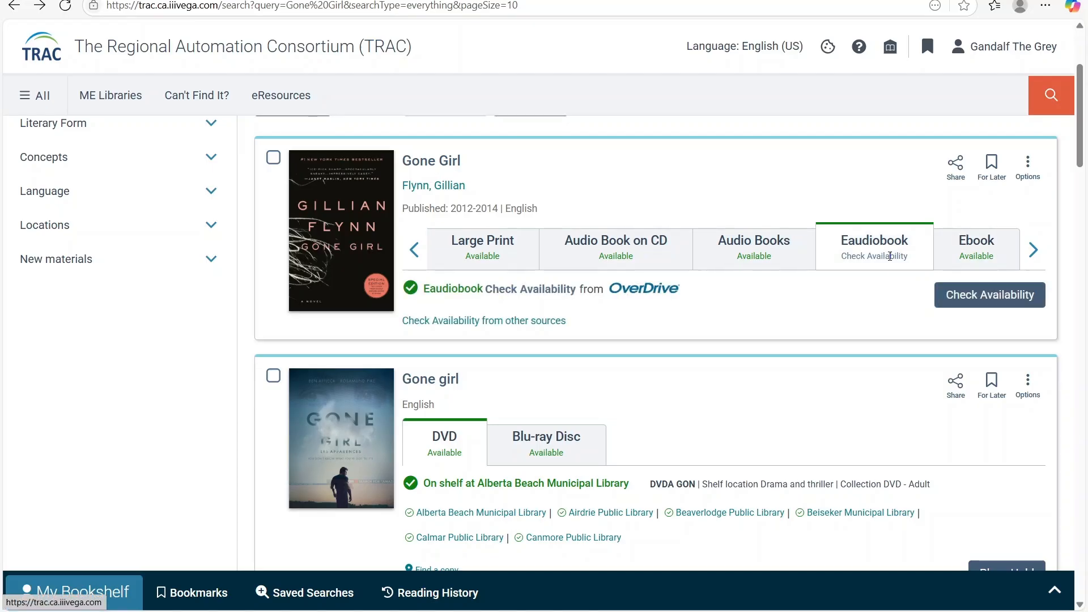
{"action": "mouse_move", "coordinate": [904, 322]}
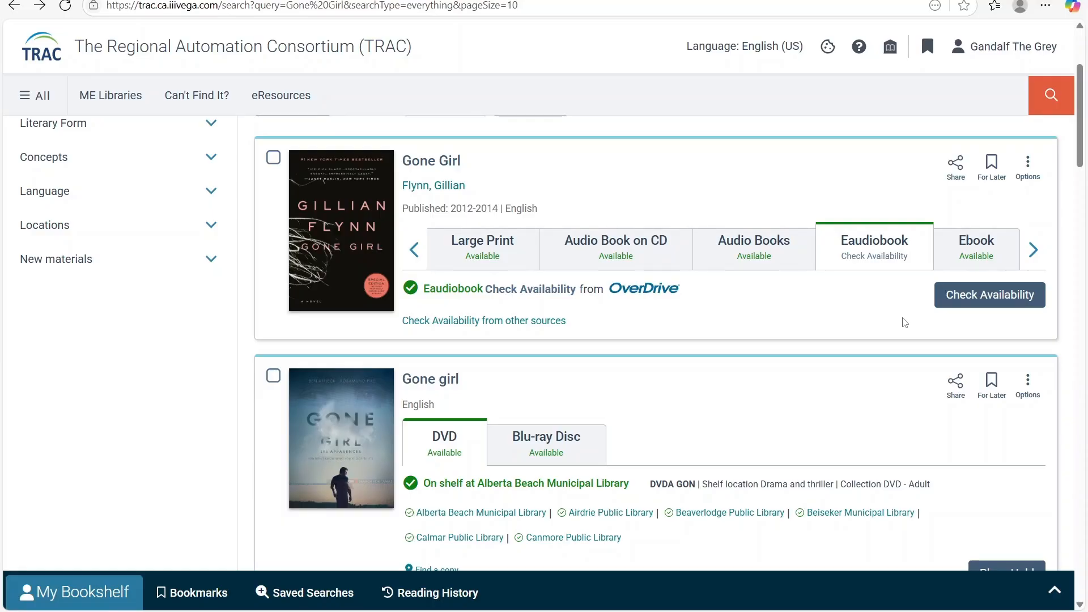
{"action": "mouse_move", "coordinate": [999, 326]}
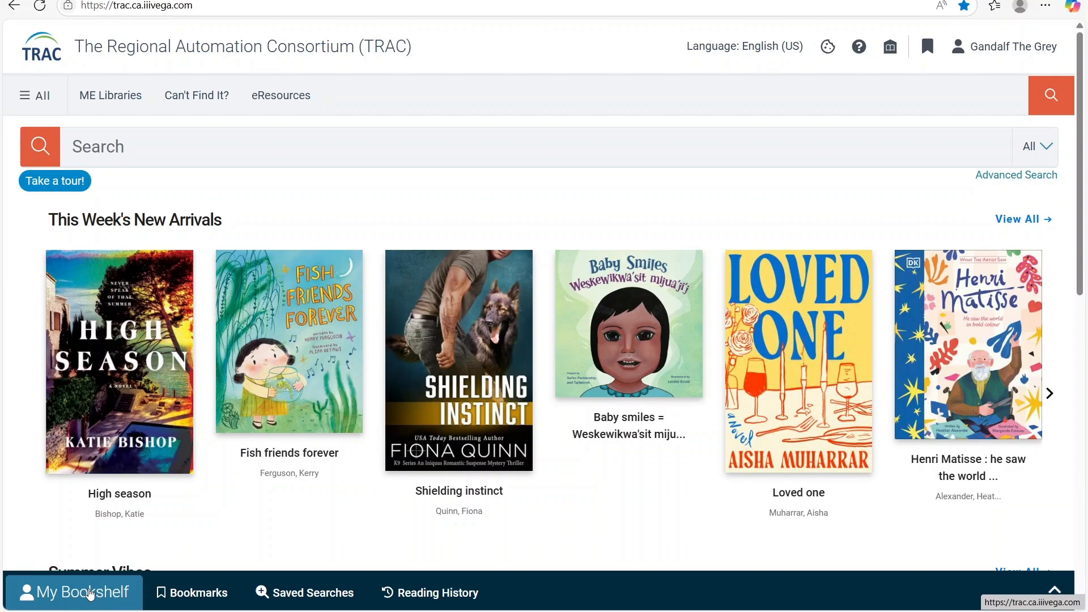
Step: Expand My Bookshelf from the bottom bar to list the two current checkouts
{"action": "left_click", "coordinate": [74, 592]}
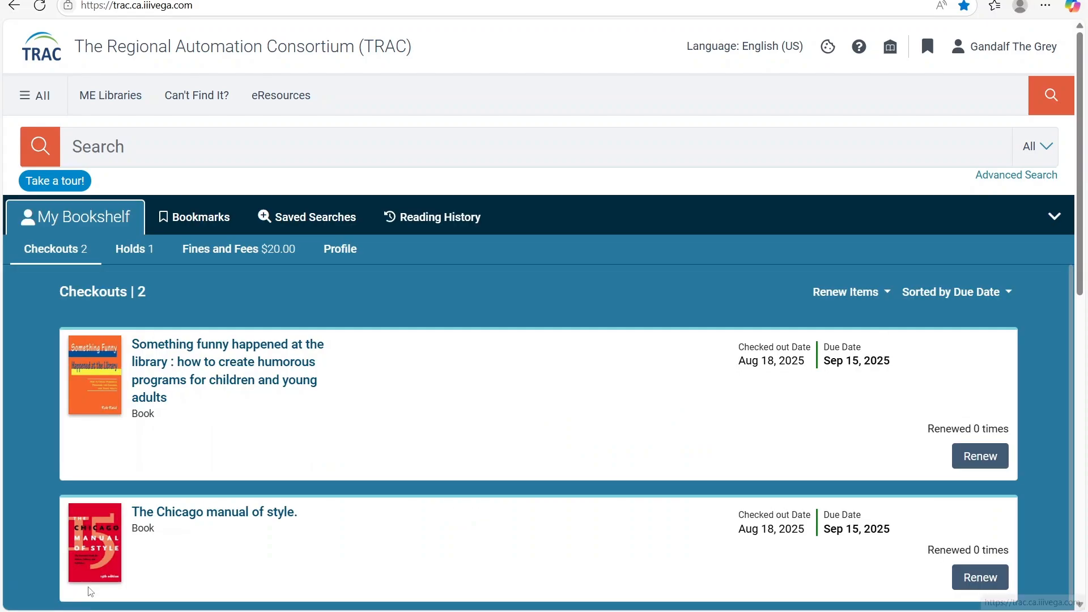
{"action": "mouse_move", "coordinate": [29, 502]}
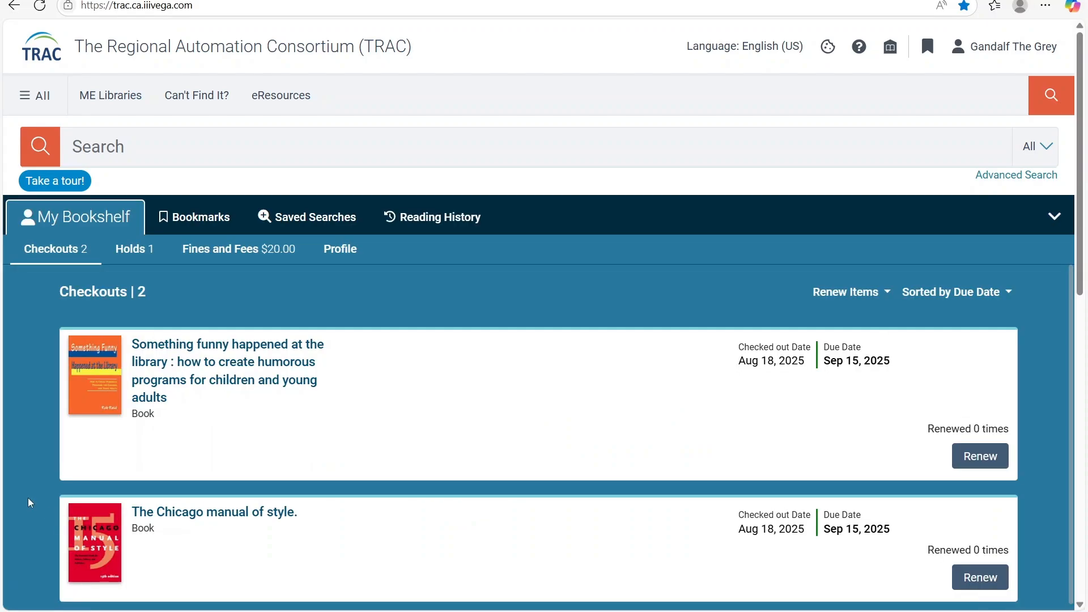
{"action": "mouse_move", "coordinate": [378, 477]}
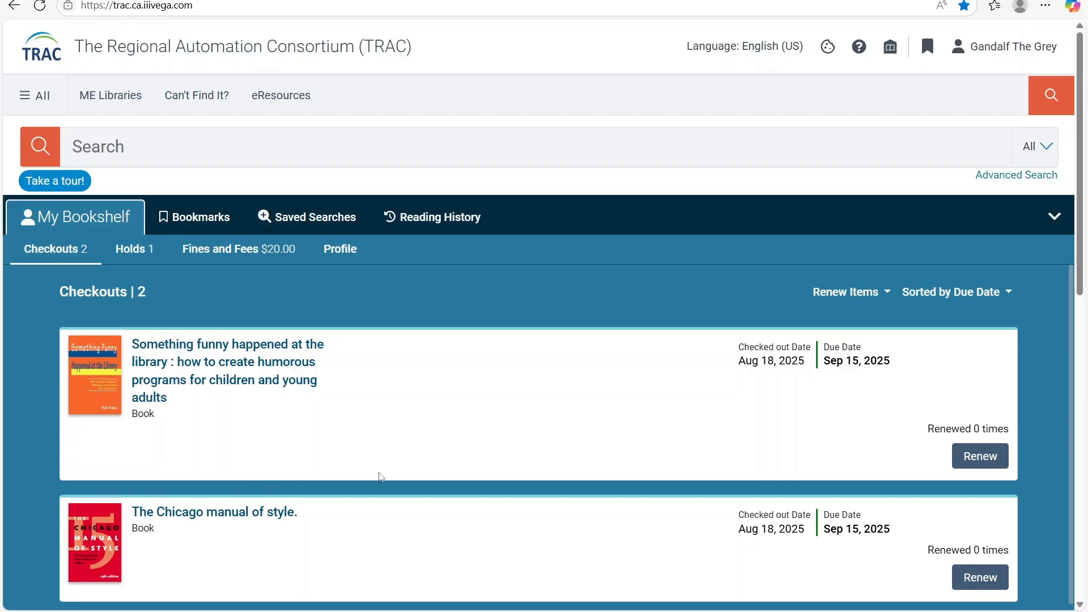
{"action": "mouse_move", "coordinate": [871, 394]}
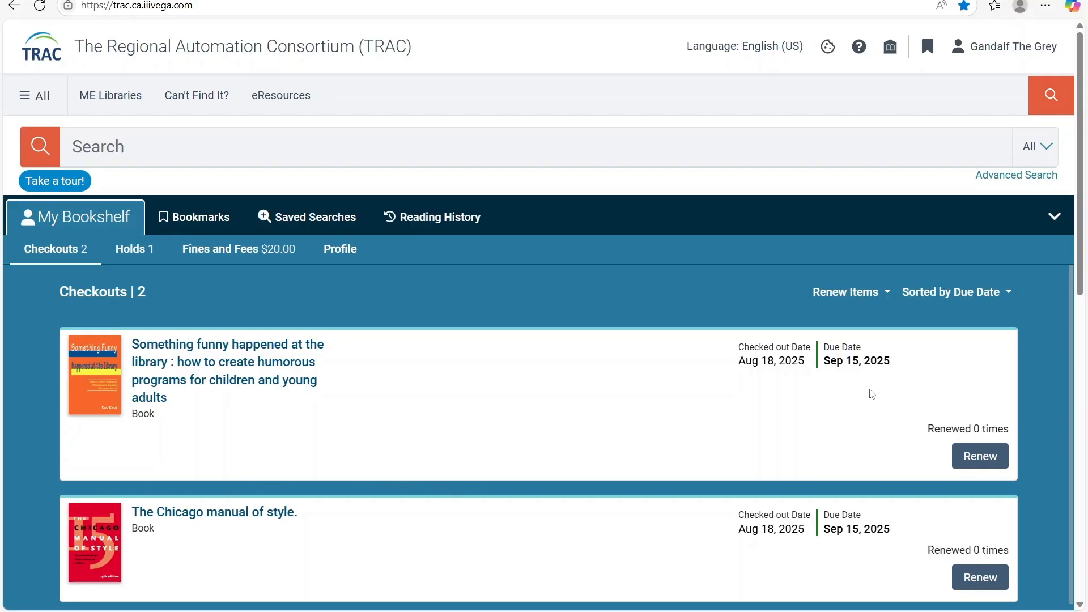
{"action": "mouse_move", "coordinate": [1032, 411]}
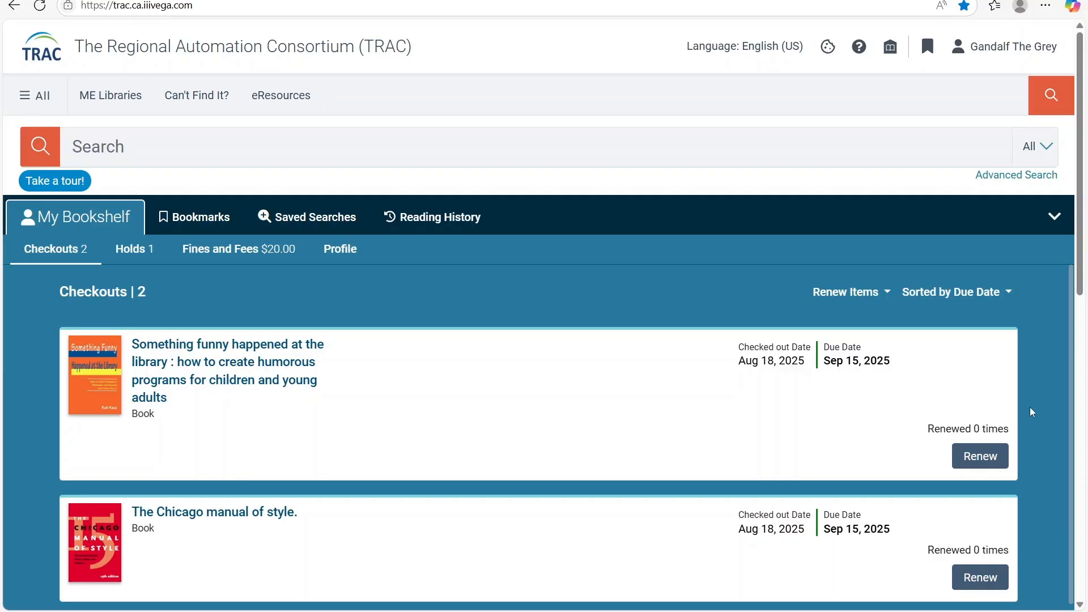
{"action": "mouse_move", "coordinate": [771, 434]}
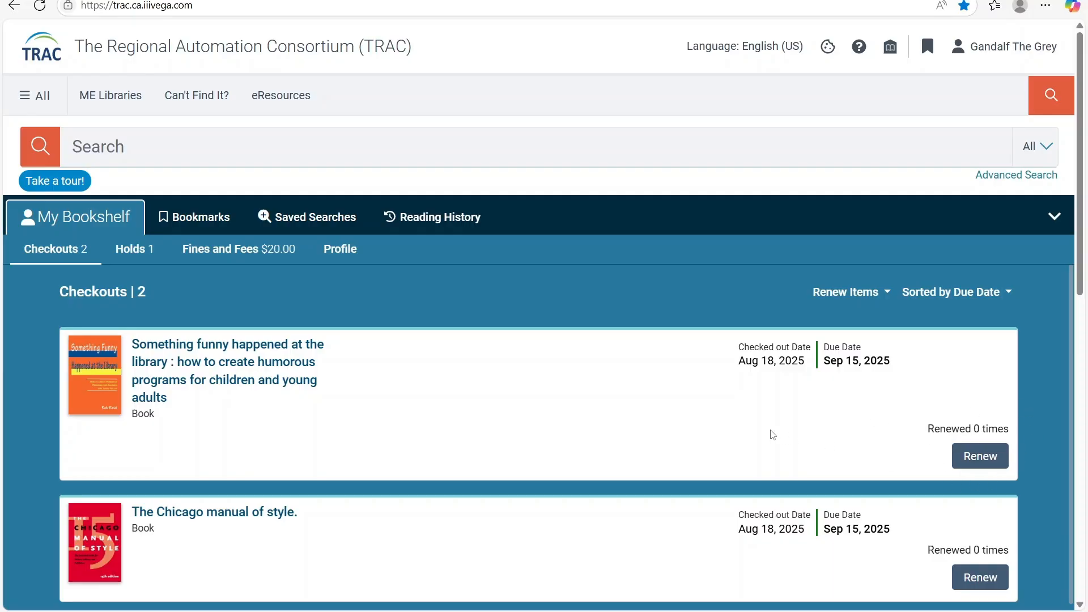
Step: View the Holds list and reveal the Freeze option for the Marathon quest hold
{"action": "left_click", "coordinate": [132, 248]}
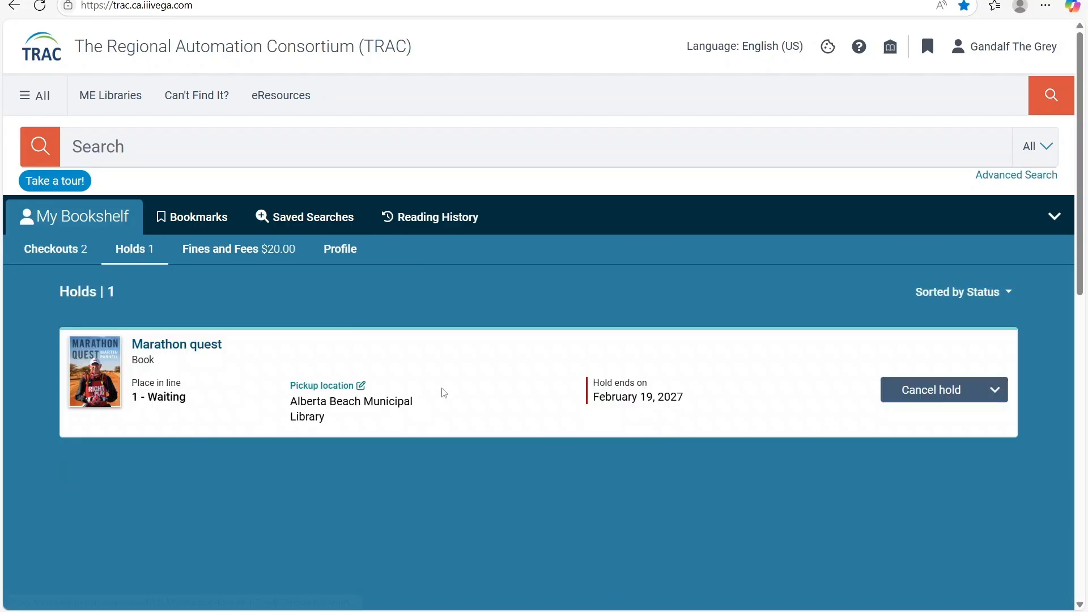
{"action": "mouse_move", "coordinate": [916, 425]}
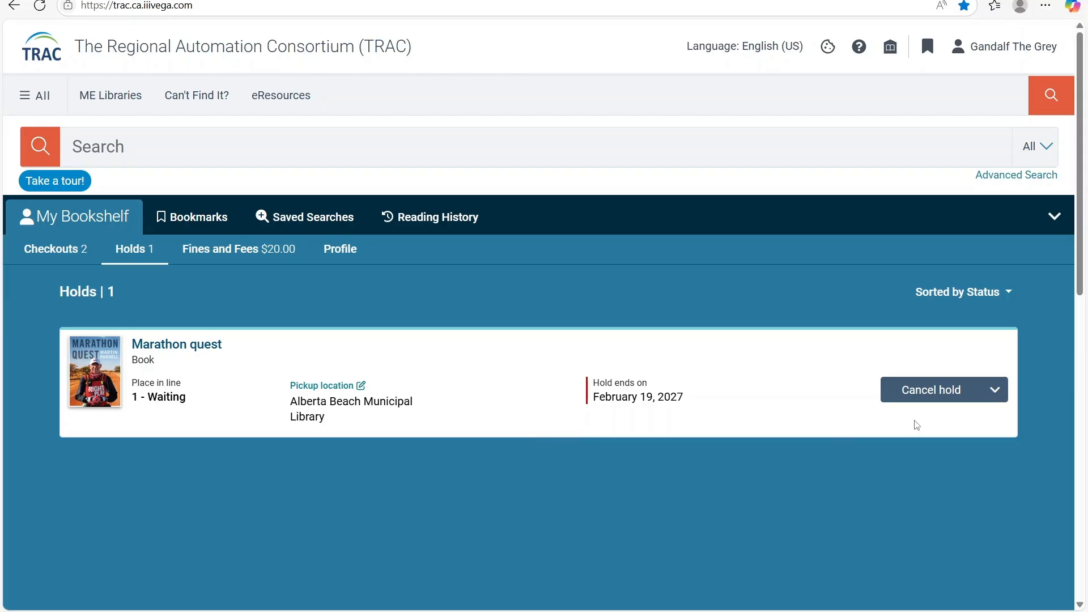
{"action": "mouse_move", "coordinate": [921, 425]}
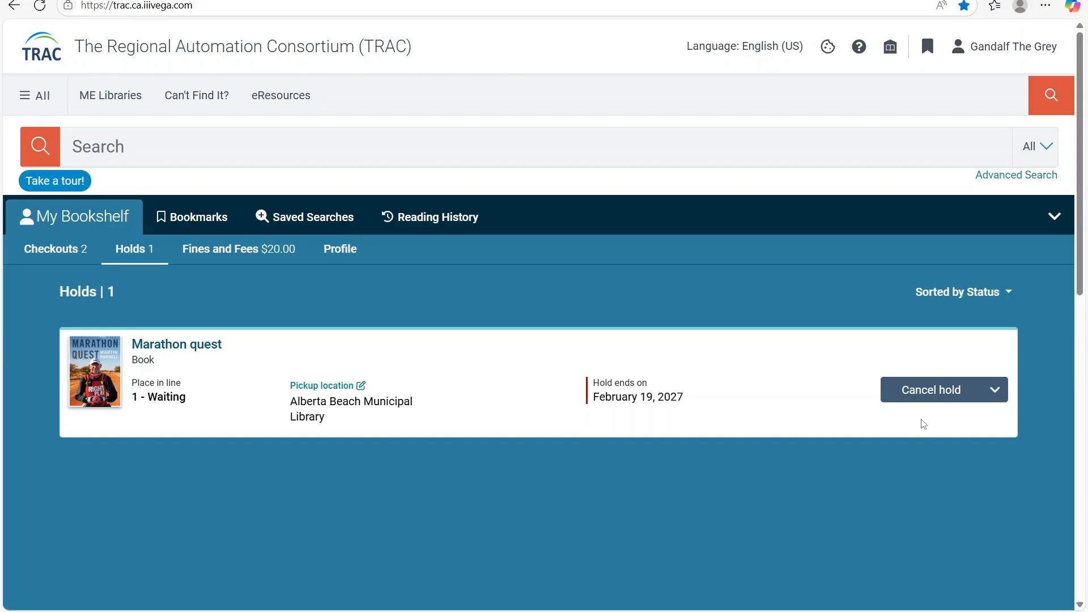
{"action": "left_click", "coordinate": [995, 388]}
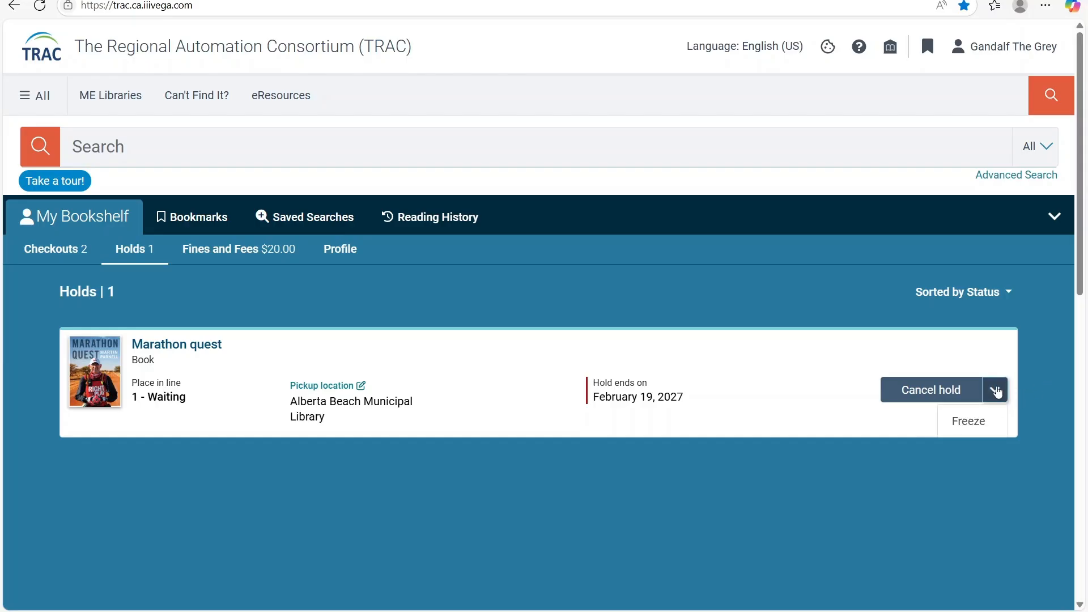
{"action": "mouse_move", "coordinate": [972, 420]}
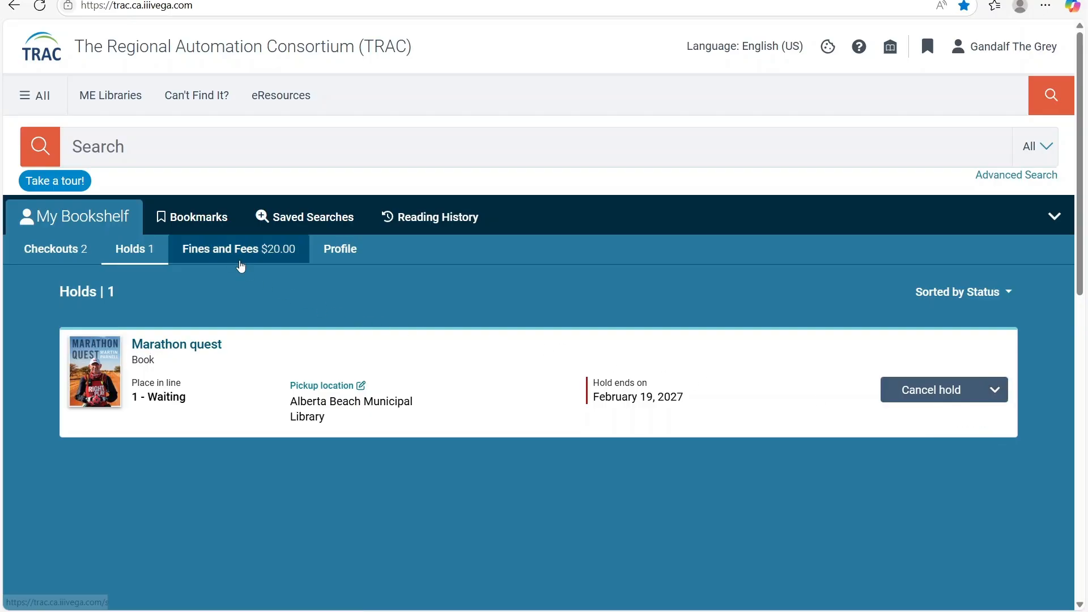
Step: View Fines and Fees showing the $20.00 replacement cost for The Inuksuk book
{"action": "left_click", "coordinate": [238, 248]}
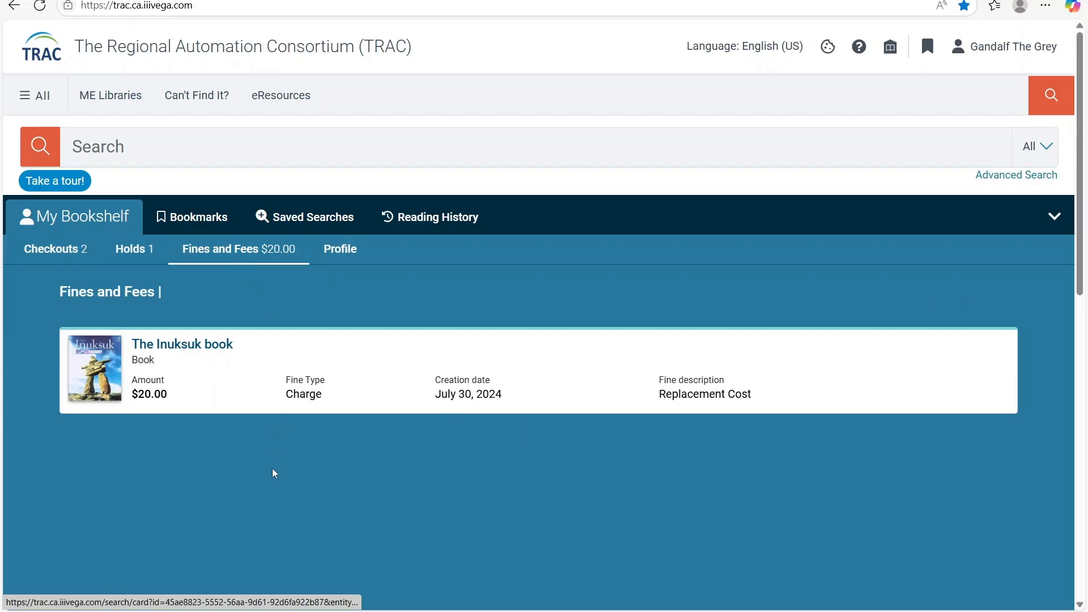
{"action": "mouse_move", "coordinate": [273, 475]}
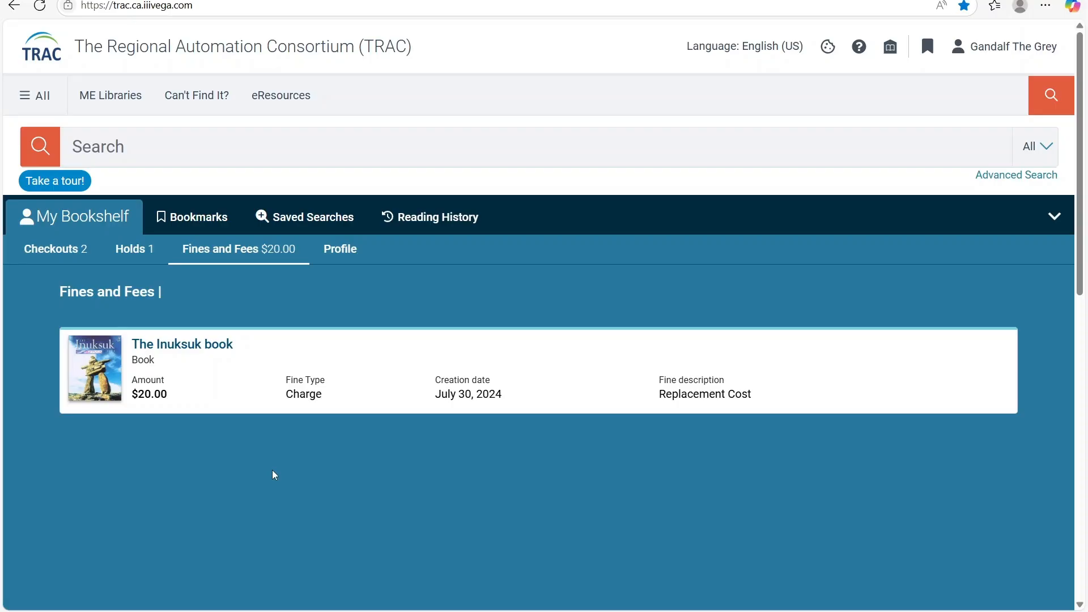
{"action": "mouse_move", "coordinate": [340, 248]}
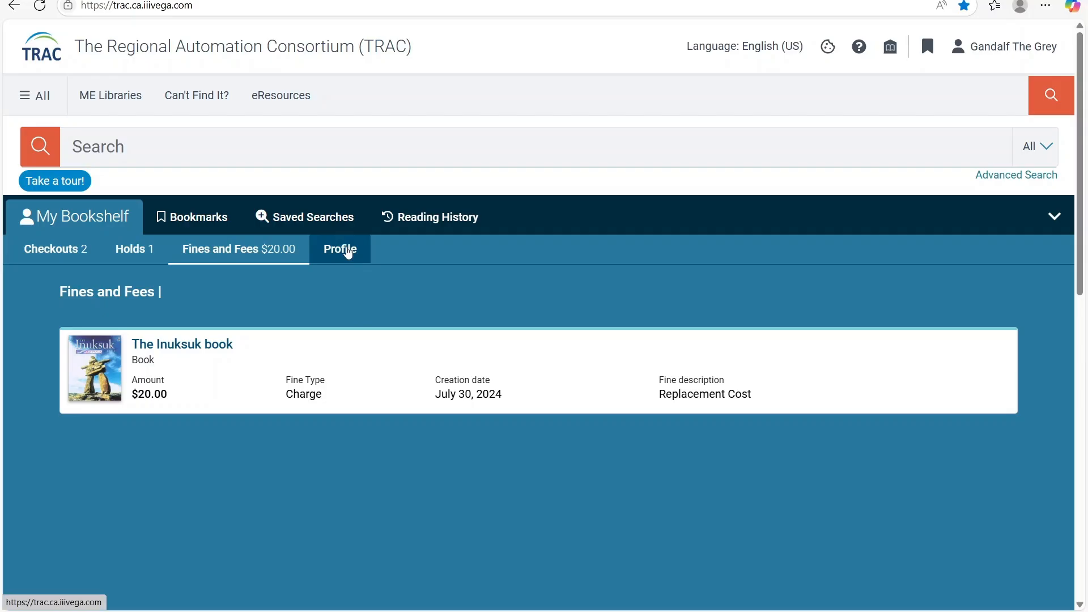
Step: Show the Profile details with home address, home library and preferred pickup location
{"action": "left_click", "coordinate": [339, 249]}
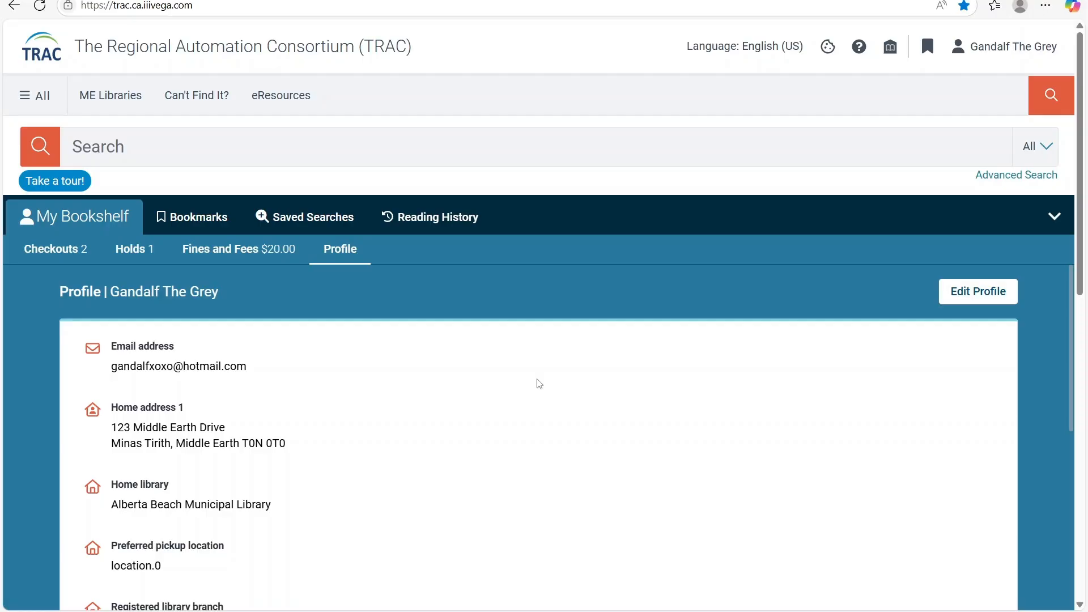
{"action": "mouse_move", "coordinate": [937, 352]}
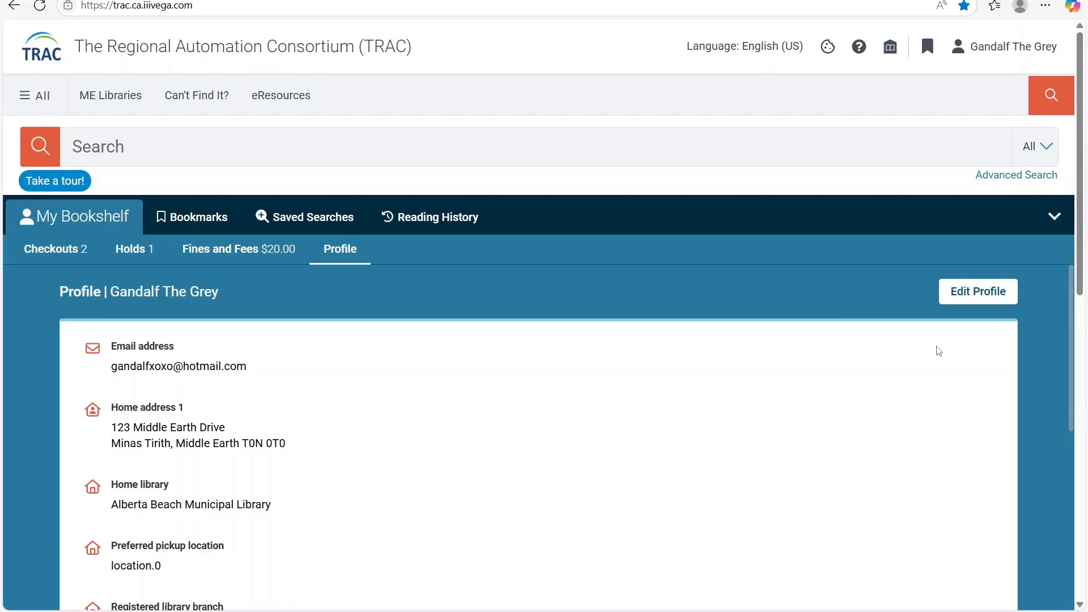
{"action": "mouse_move", "coordinate": [987, 262]}
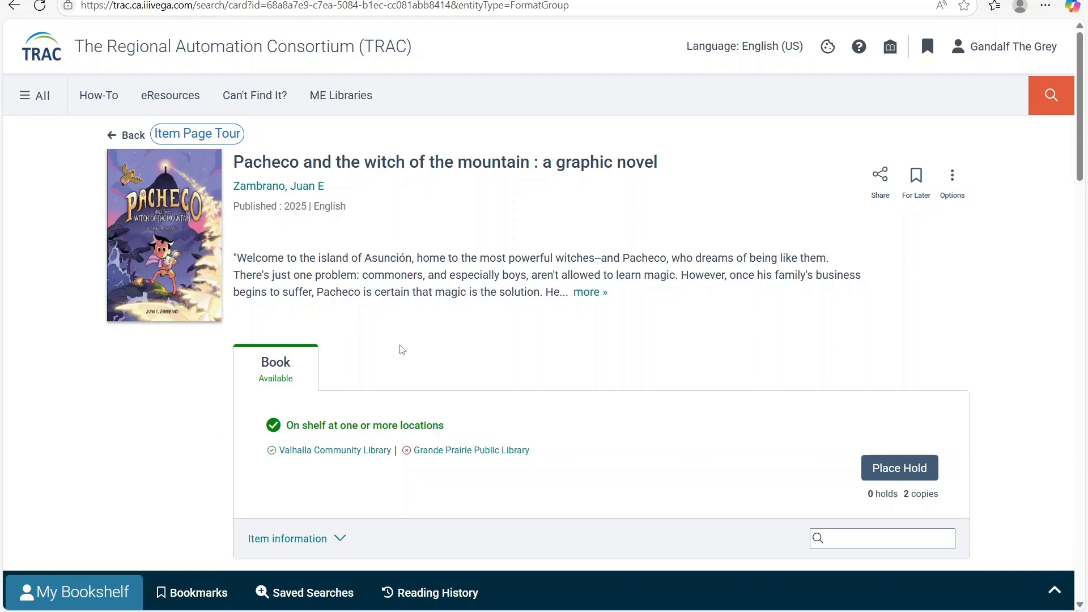
{"action": "mouse_move", "coordinate": [42, 46]}
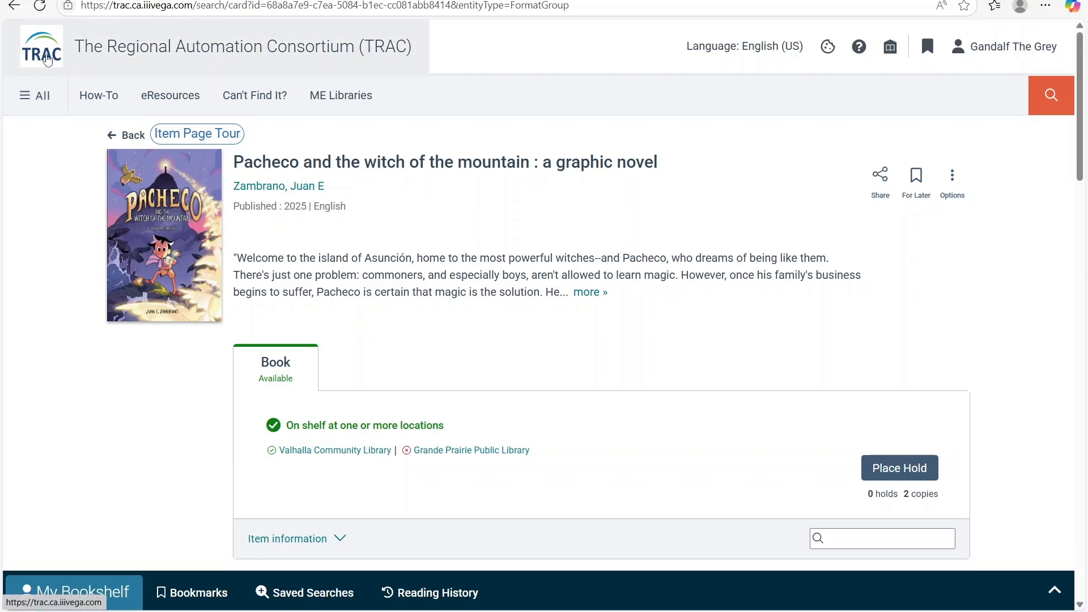
Step: Return from Pacheco's item page to the catalog home with This Week's New Arrivals
{"action": "left_click", "coordinate": [41, 47]}
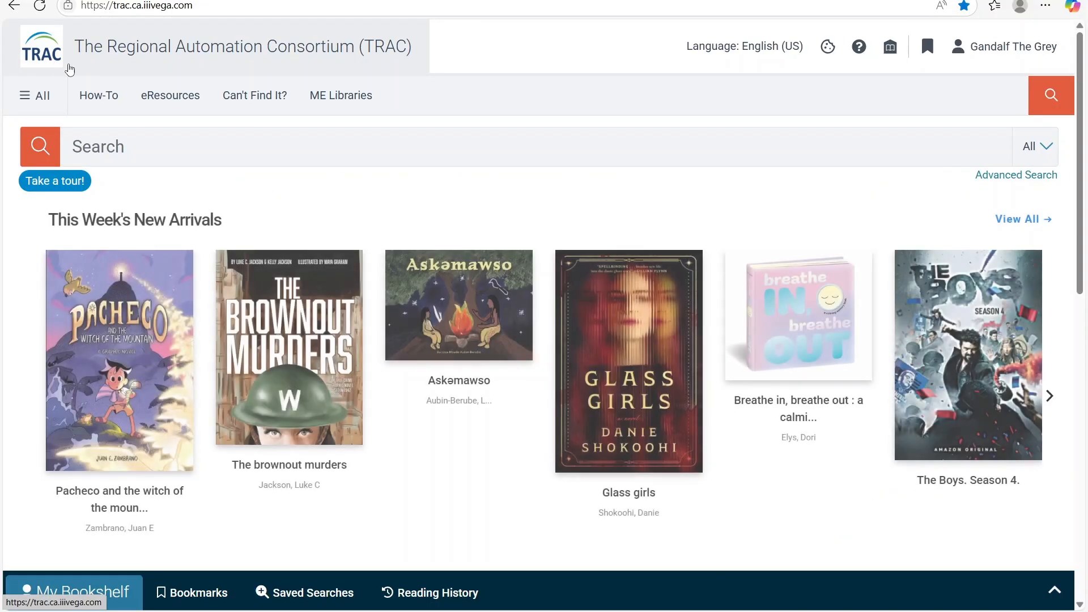
{"action": "left_click", "coordinate": [1049, 396]}
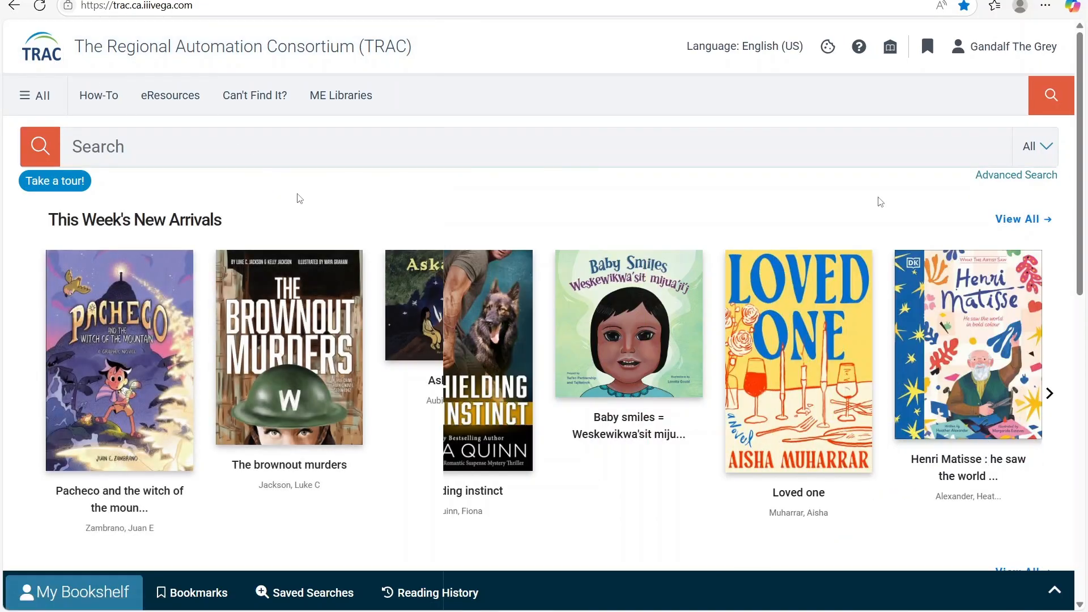